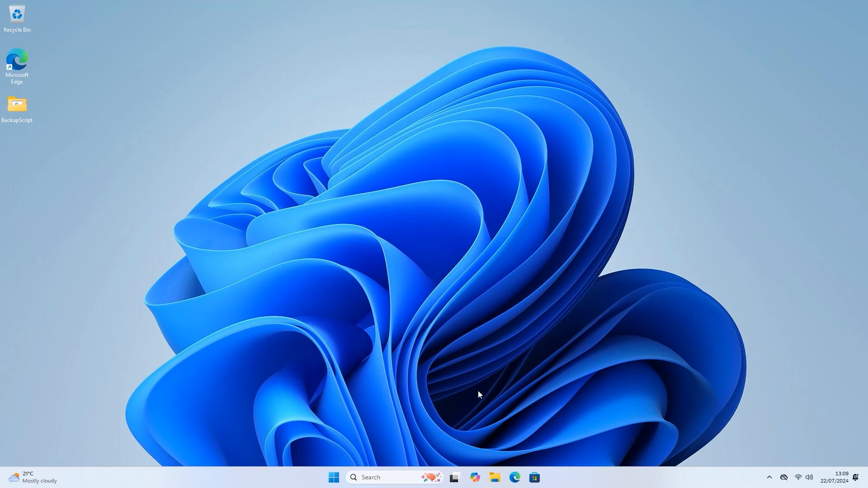
mouse_move(456, 388)
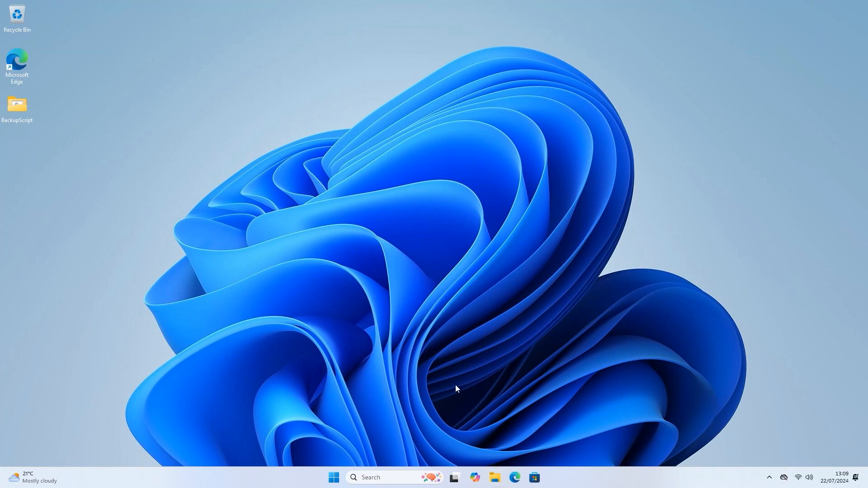
Open File Explorer from the taskbar and view the empty Backup (D:) drive
click(494, 478)
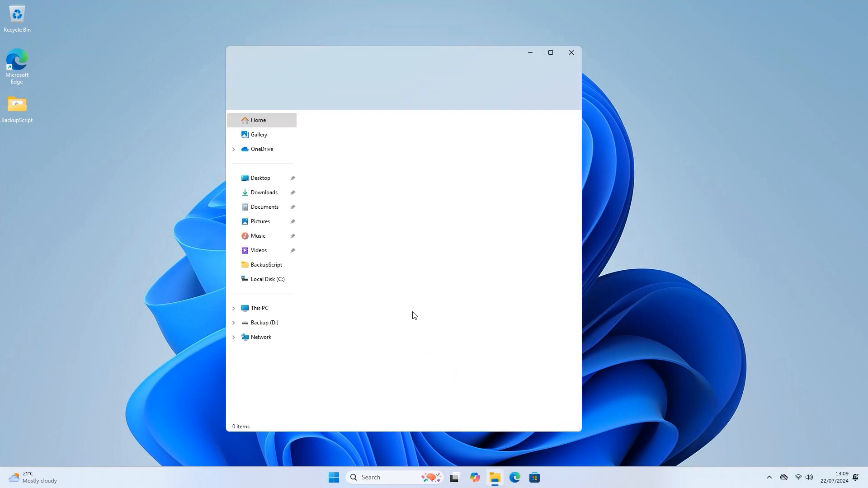
click(261, 322)
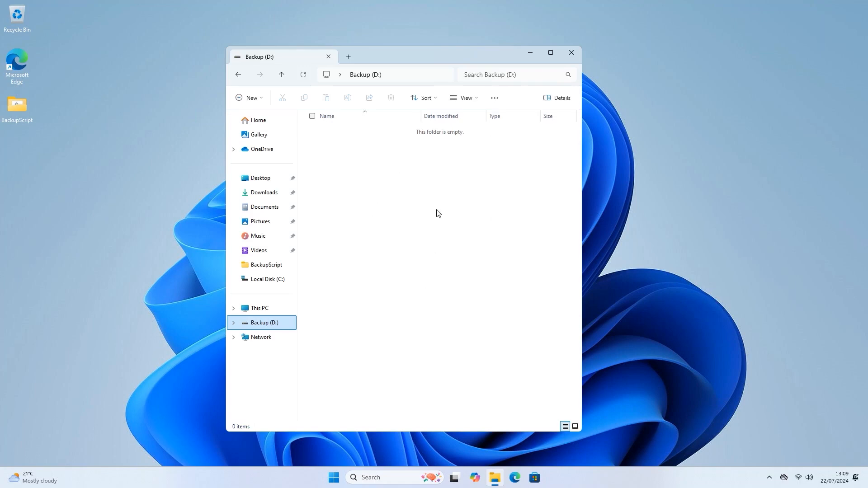
mouse_move(532, 67)
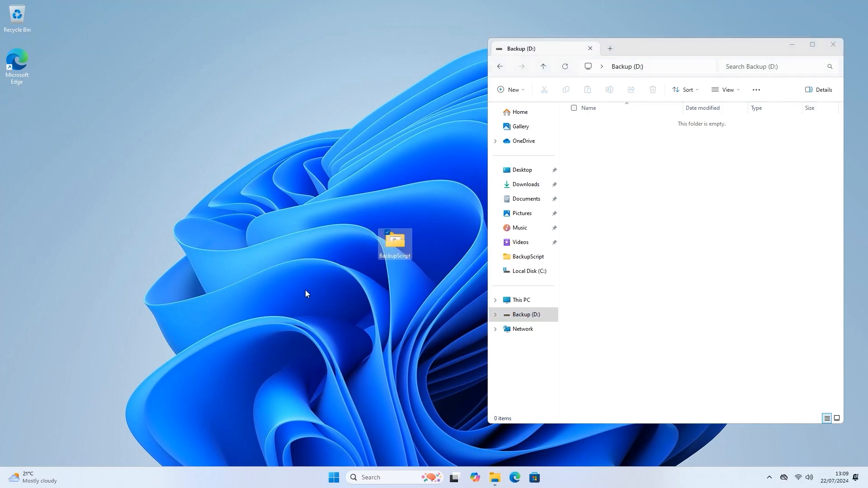
mouse_move(299, 296)
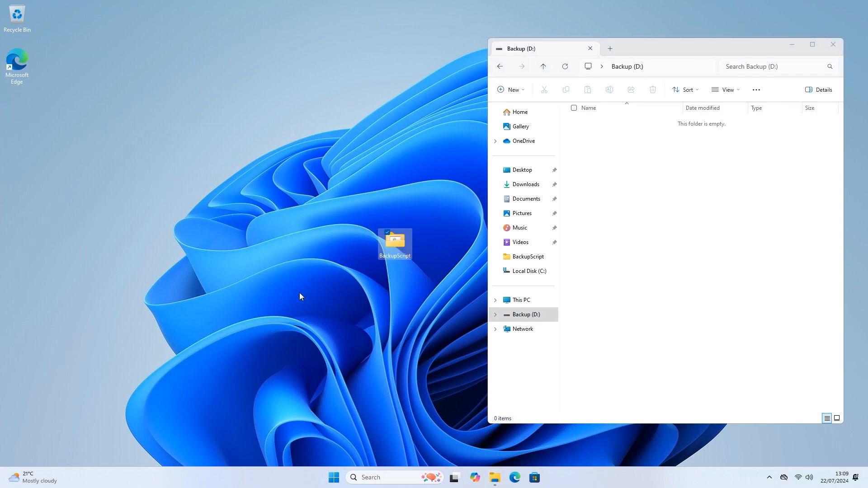
mouse_move(359, 264)
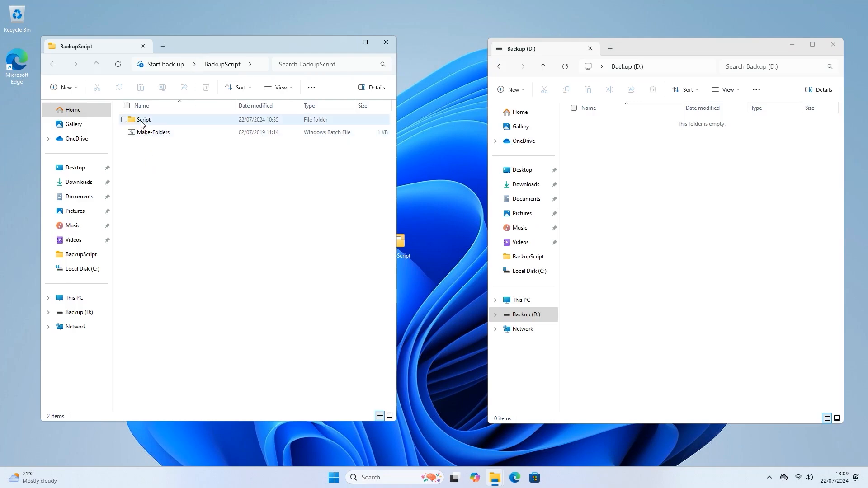
mouse_move(152, 138)
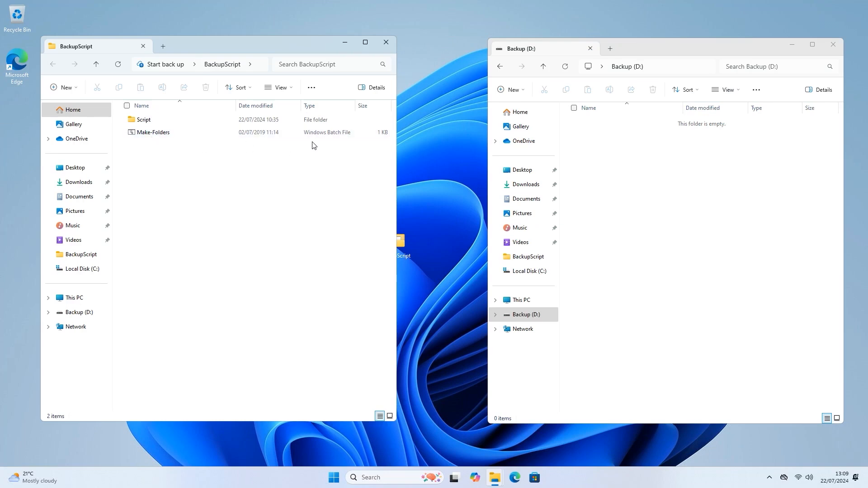
mouse_move(142, 200)
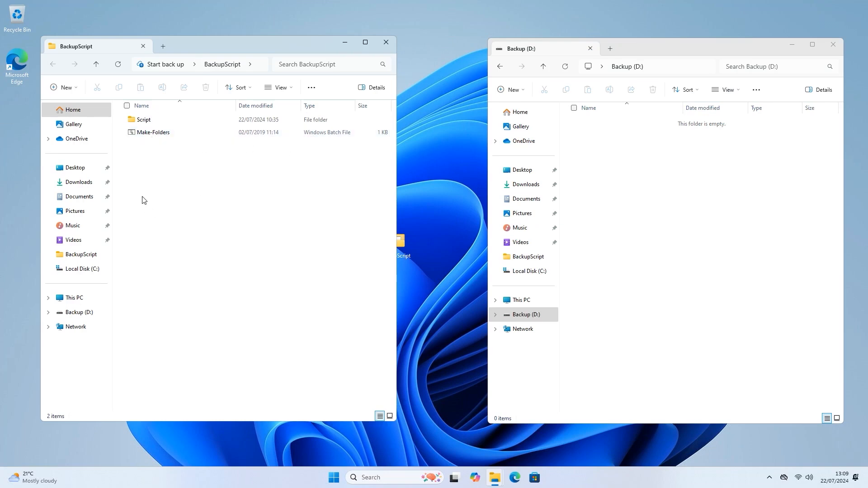
mouse_move(150, 132)
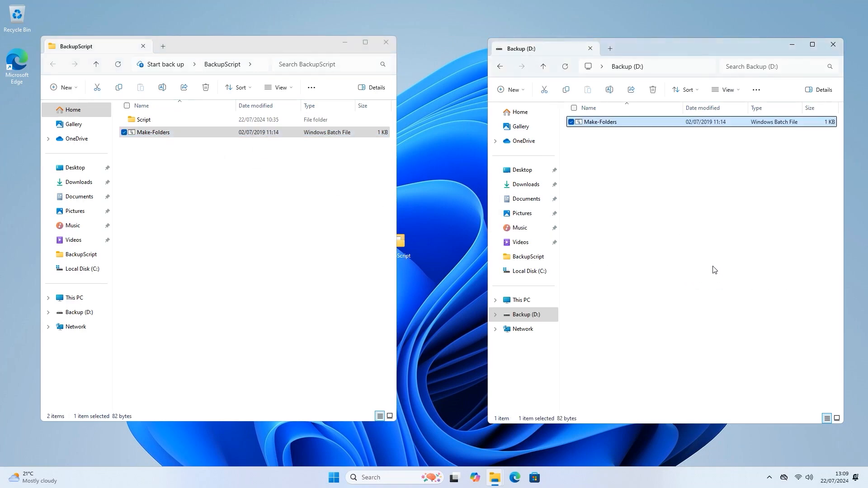
Deselect the Make-Folders copy on D: and bring up actions for the original Make-Folders file
click(658, 244)
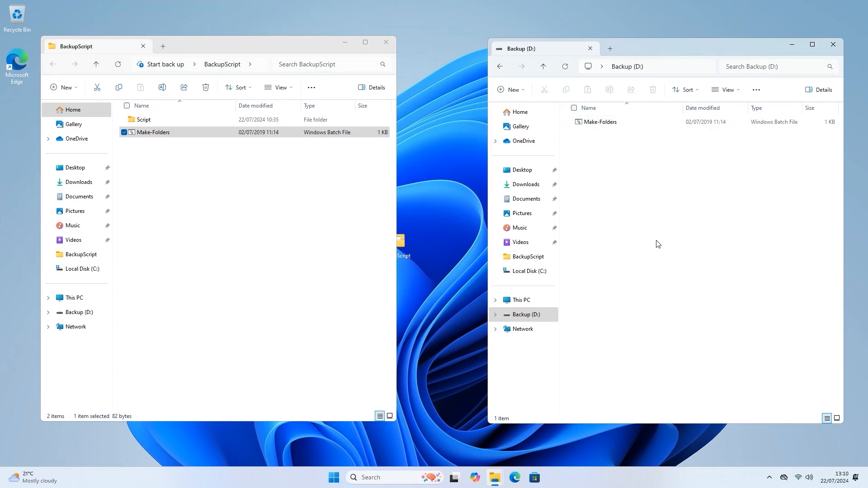
mouse_move(592, 244)
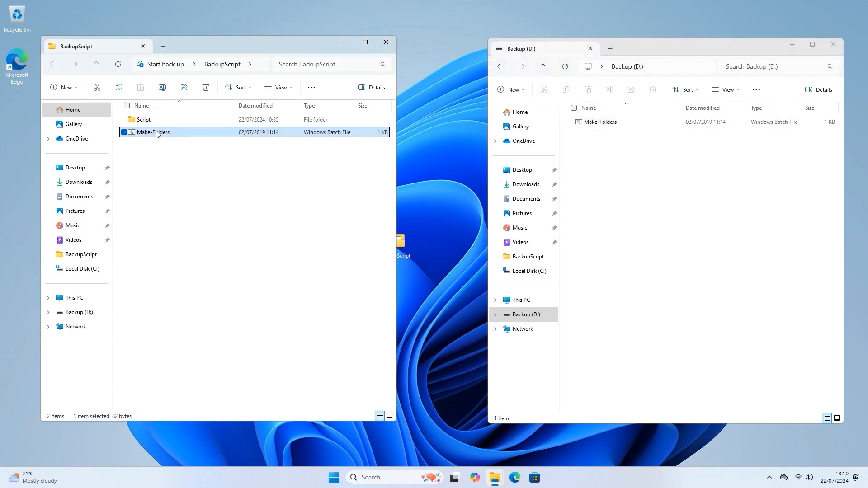
right_click(153, 131)
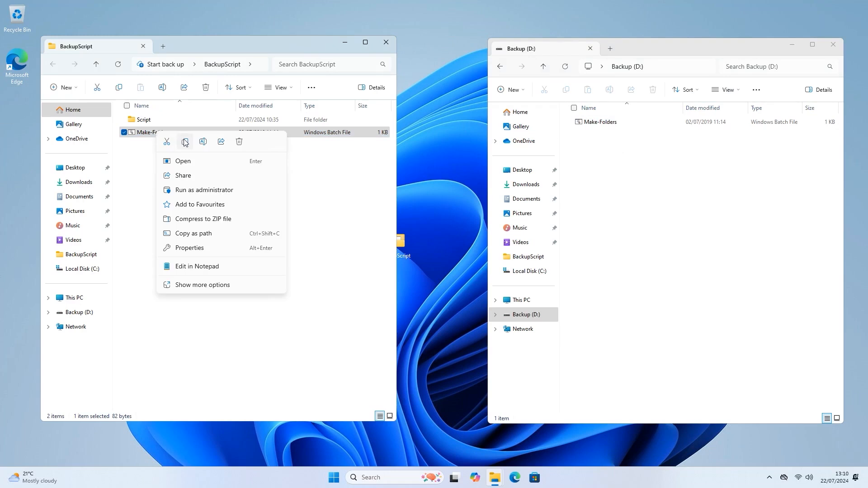
mouse_move(705, 229)
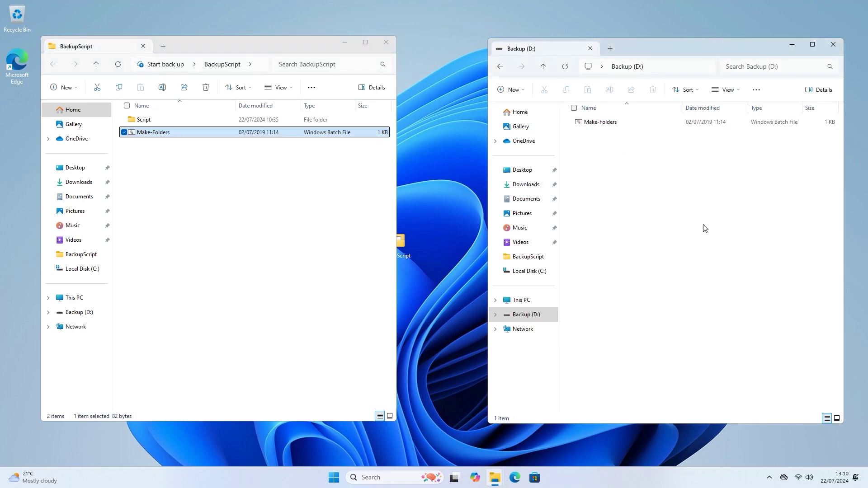
mouse_move(685, 226)
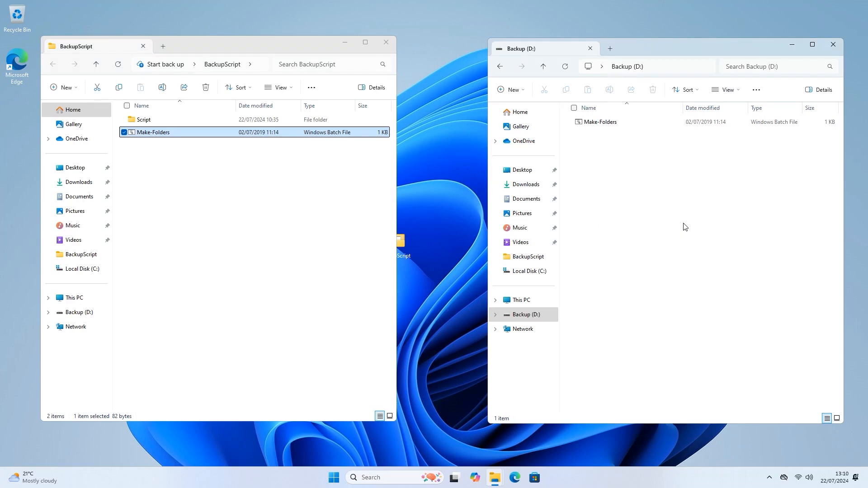
mouse_move(608, 122)
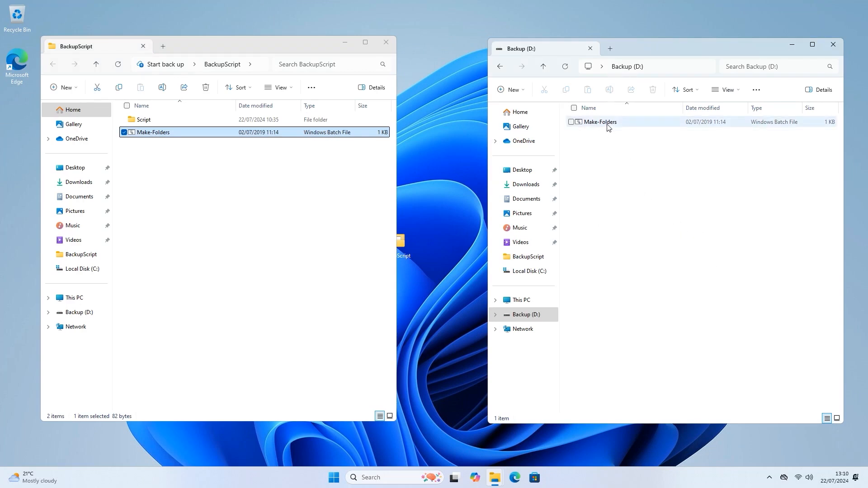
mouse_move(607, 122)
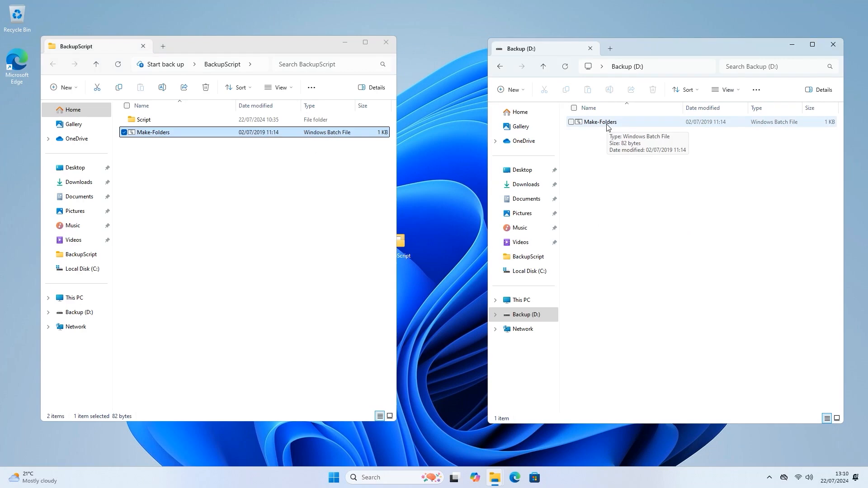
Open the D: copy of Make-Folders.bat in Notepad to view its mkdir commands
right_click(601, 122)
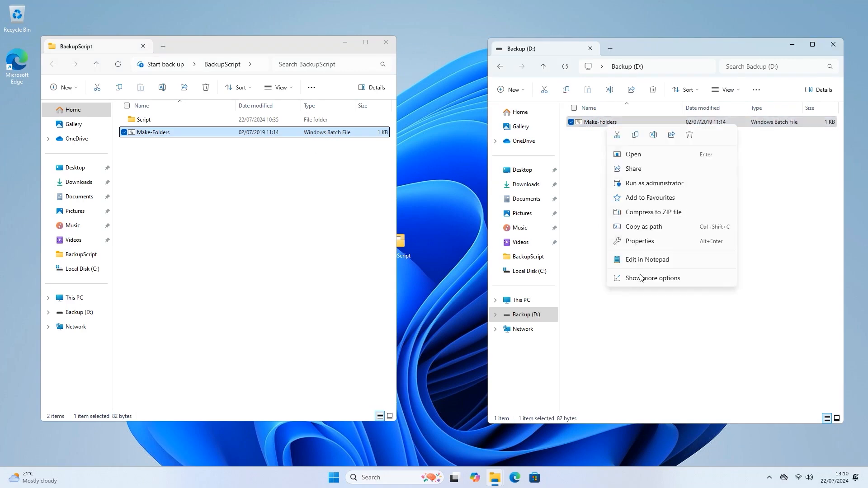
mouse_move(641, 260)
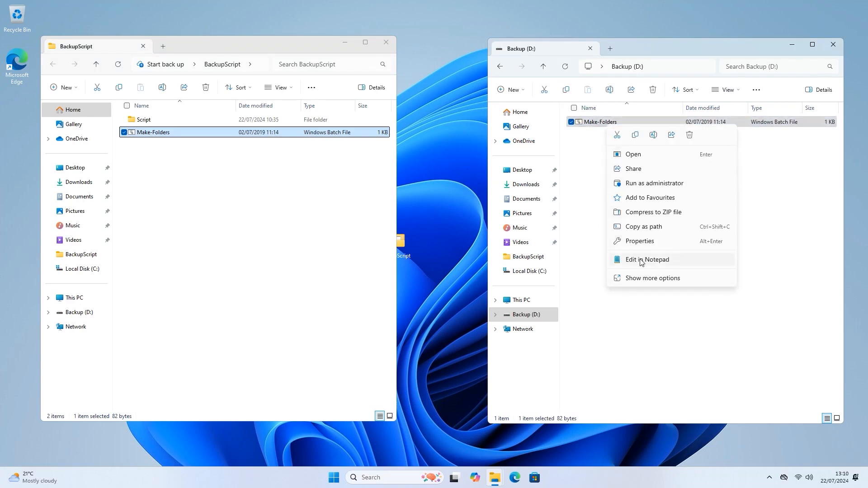
click(646, 259)
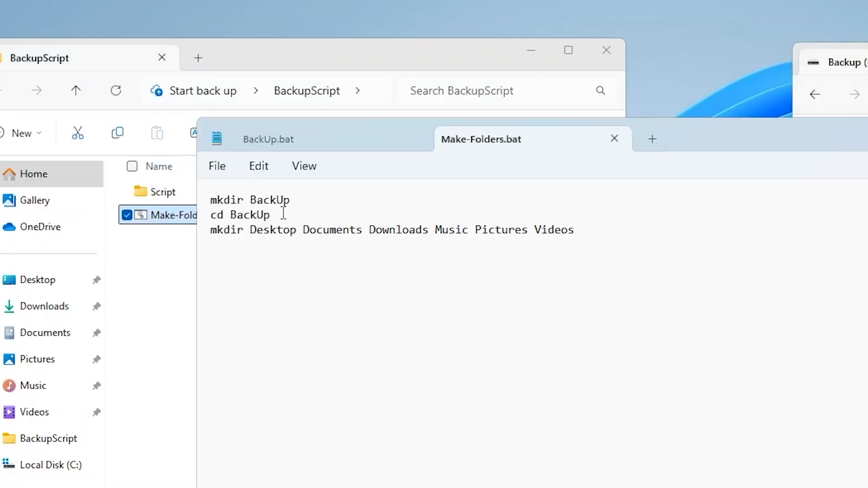
mouse_move(219, 206)
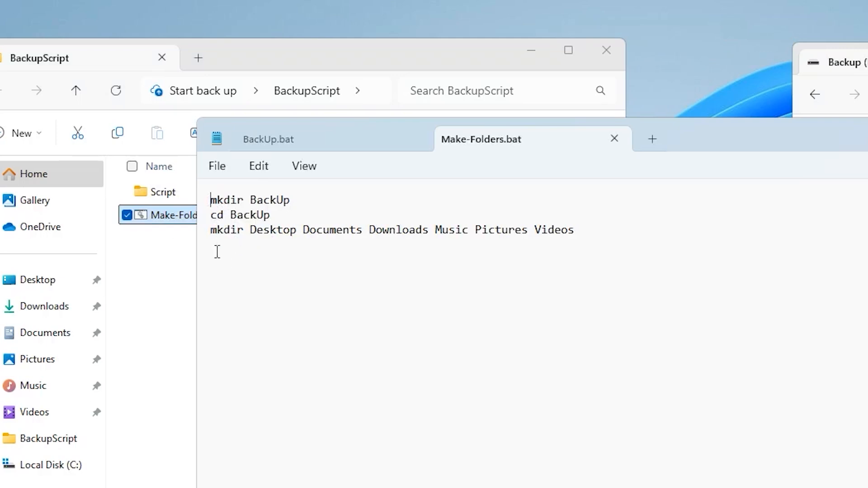
mouse_move(236, 281)
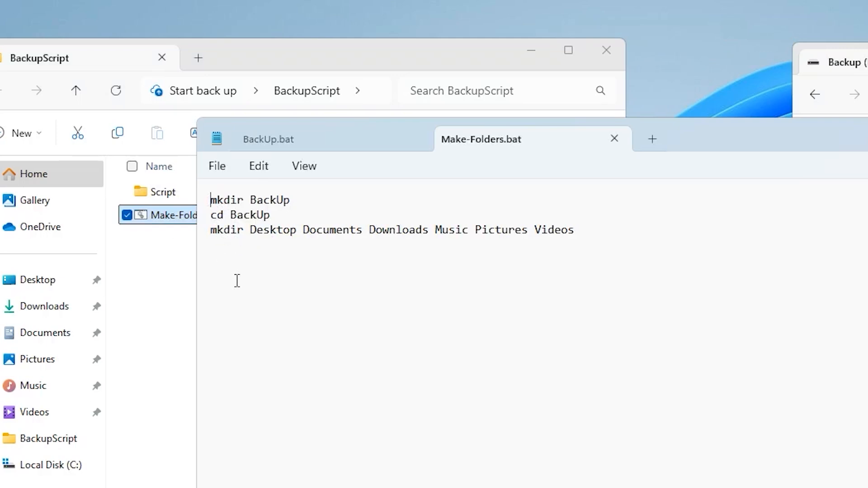
mouse_move(316, 211)
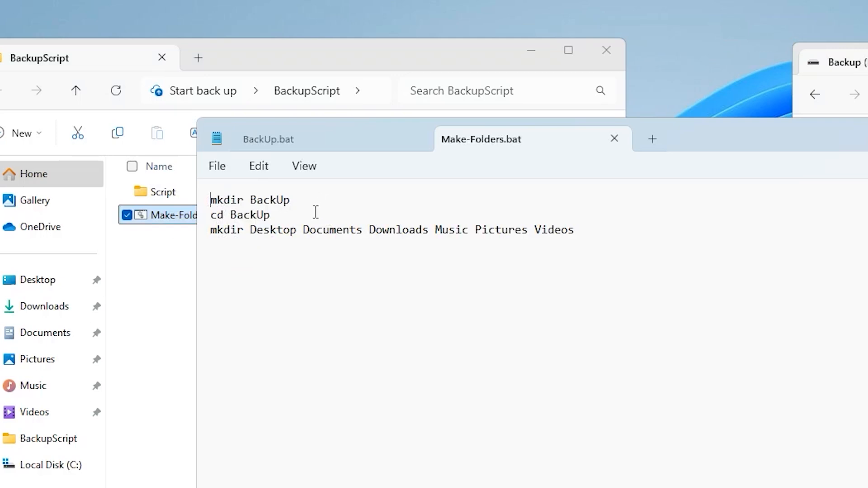
mouse_move(345, 220)
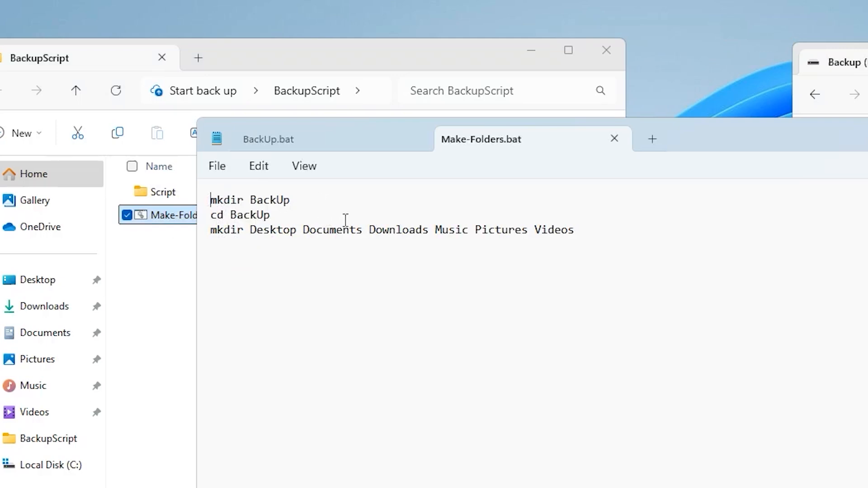
mouse_move(541, 288)
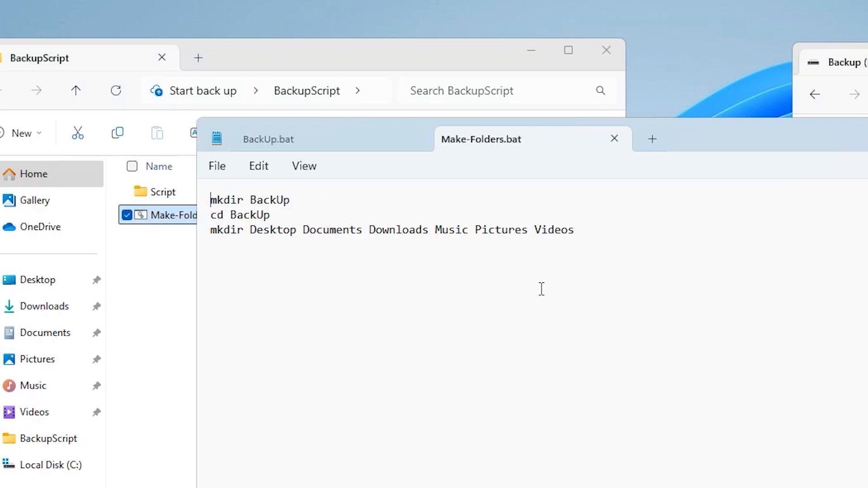
mouse_move(579, 244)
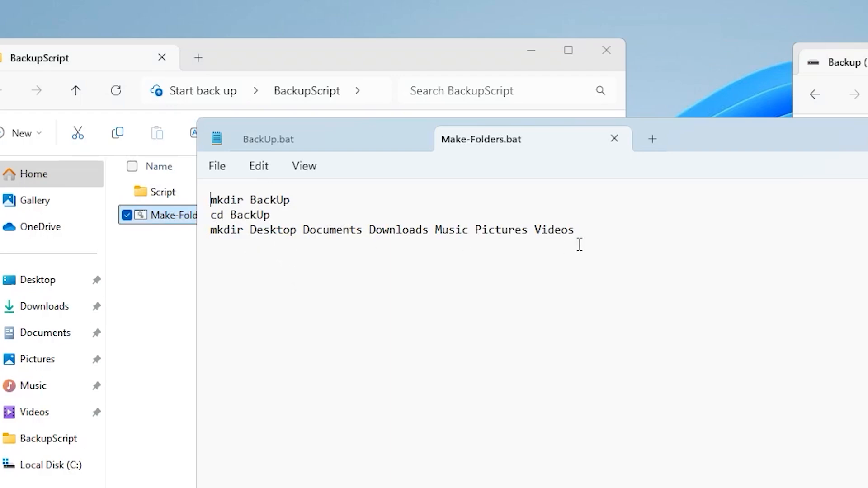
mouse_move(483, 241)
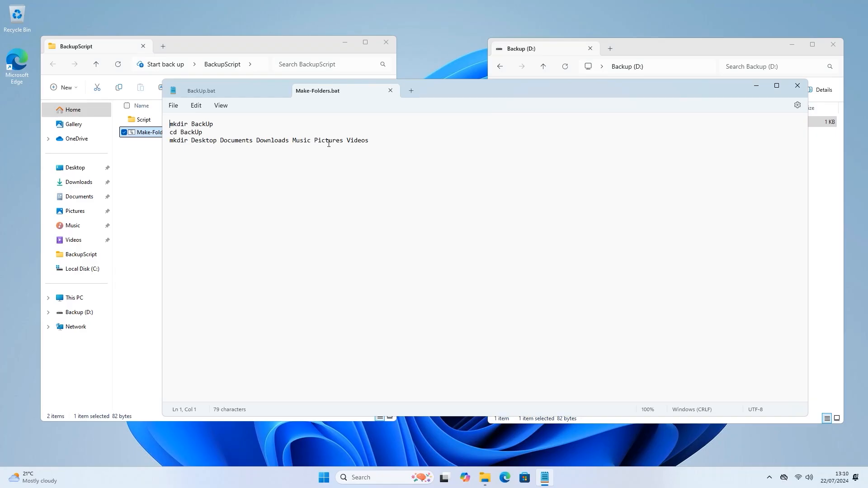
mouse_move(660, 124)
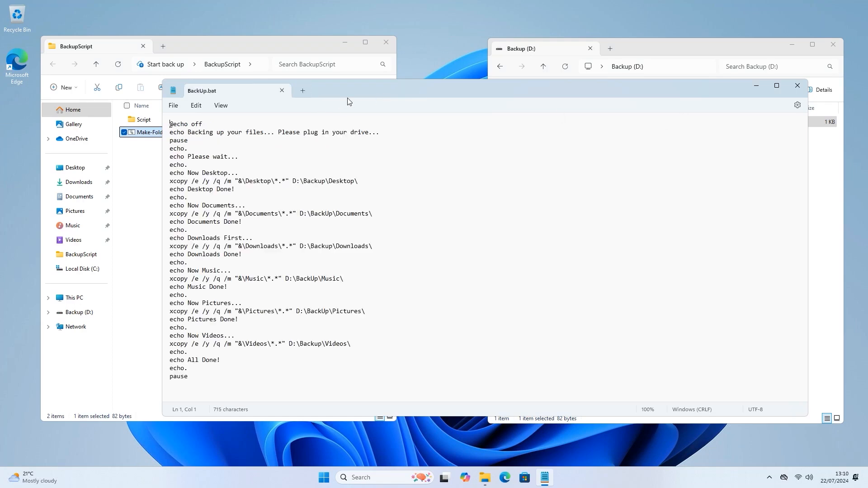
mouse_move(755, 88)
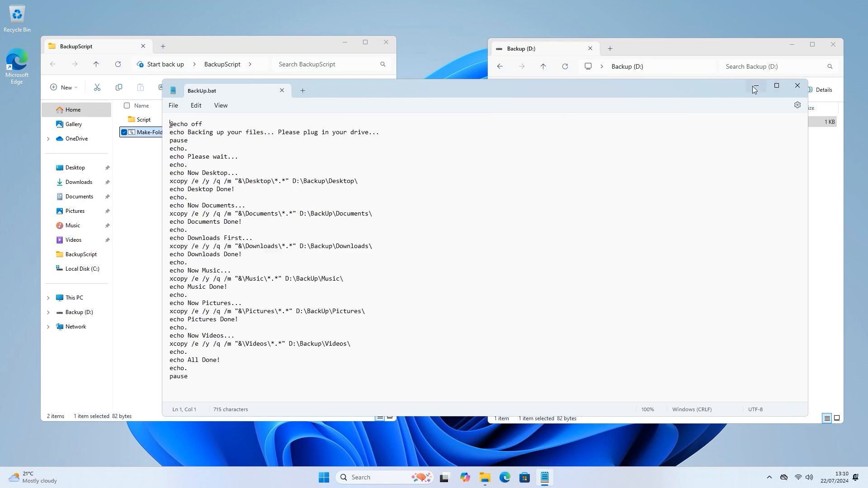
Minimize Notepad, open the BackUp folder on D: to see its six subfolders, then return
click(796, 86)
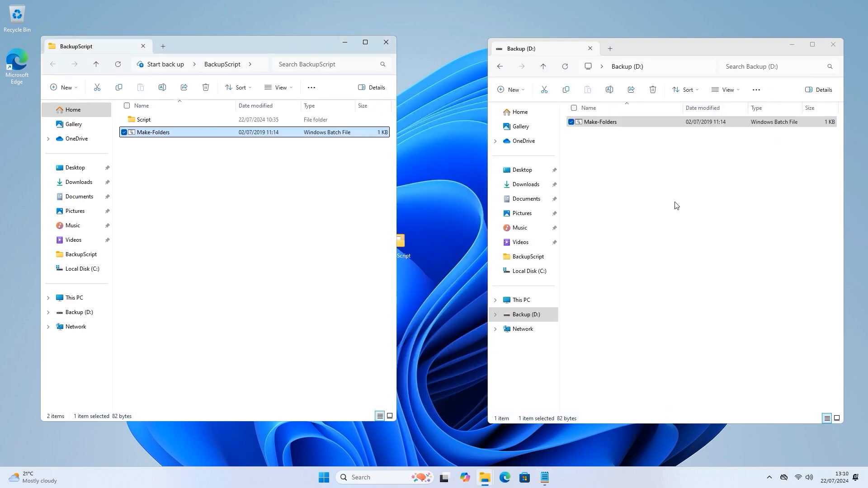
mouse_move(594, 121)
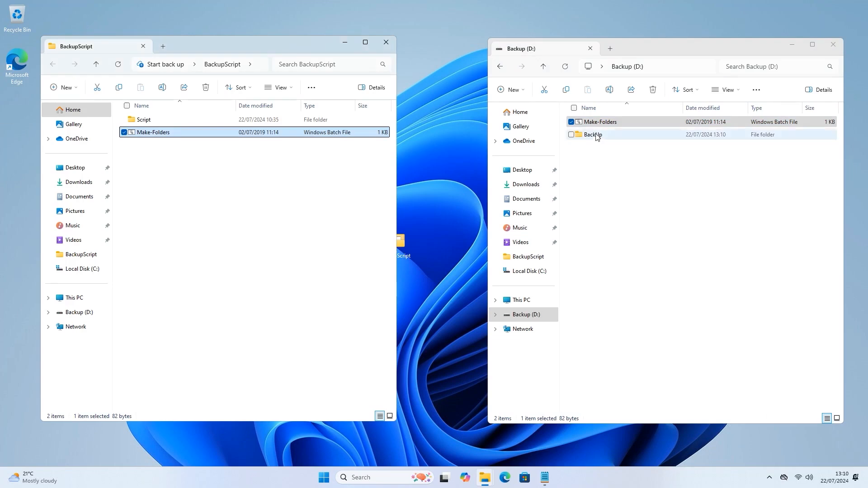
click(592, 135)
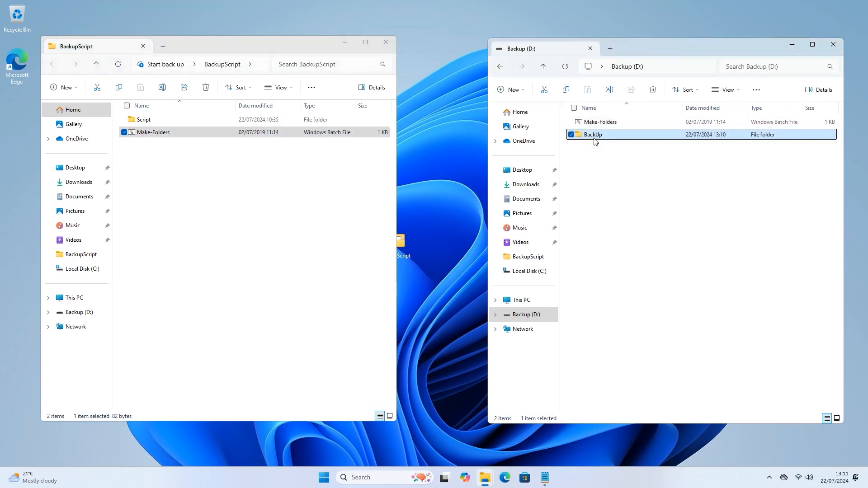
double_click(592, 134)
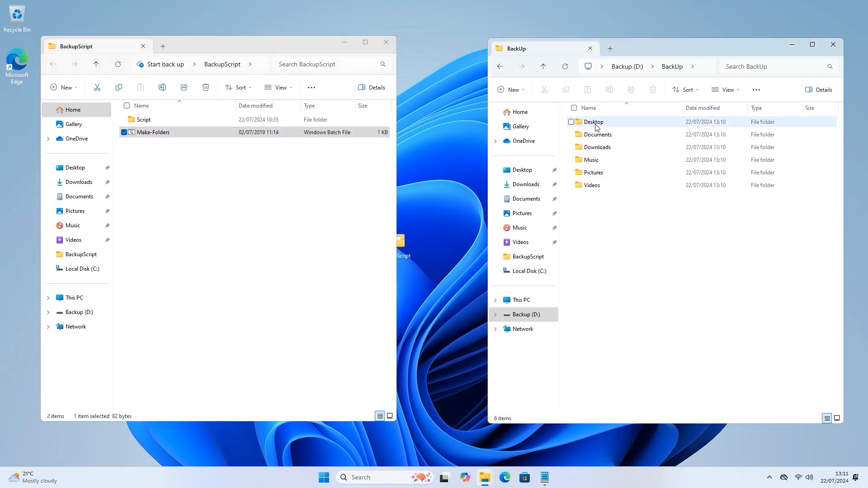
click(638, 268)
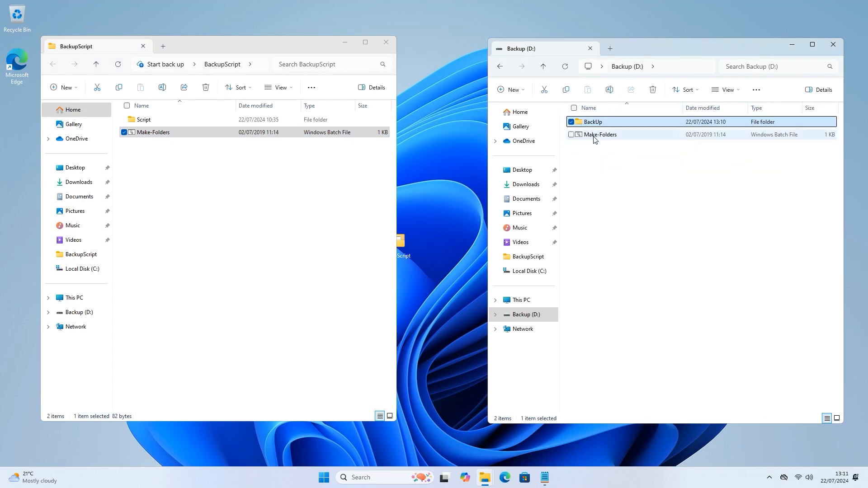
Delete the Make-Folders copy from Backup (D:) and switch to the BackupScript window
click(601, 134)
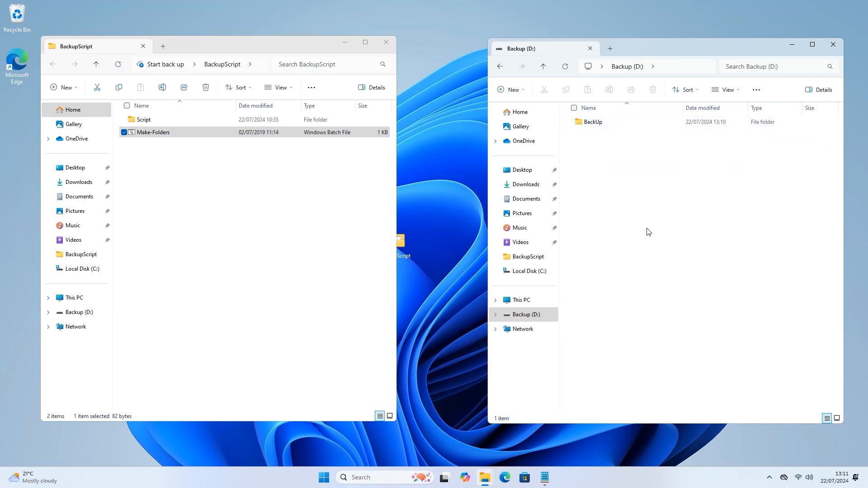
mouse_move(519, 228)
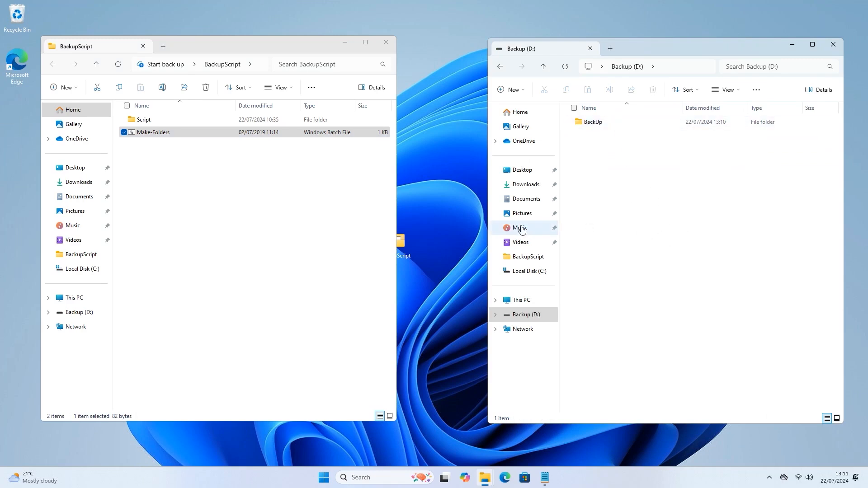
click(144, 120)
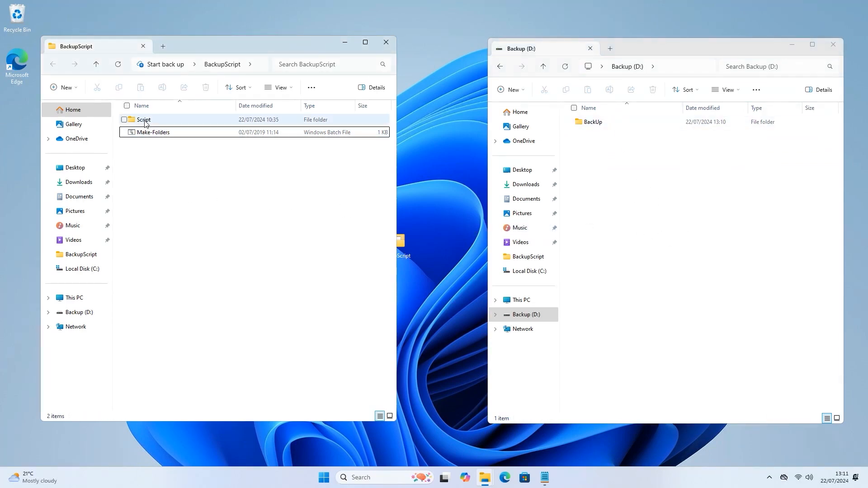
Copy the Script folder and open Local Disk (C:) from the taskbar jump list
click(143, 119)
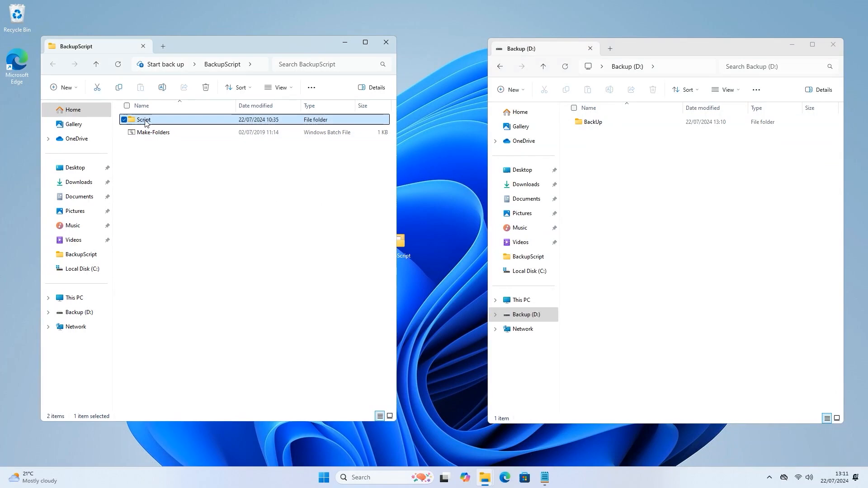
right_click(144, 120)
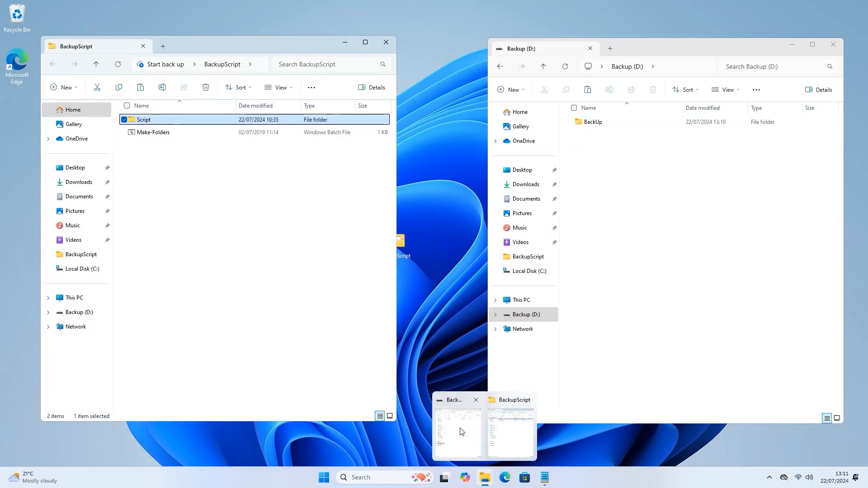
right_click(484, 477)
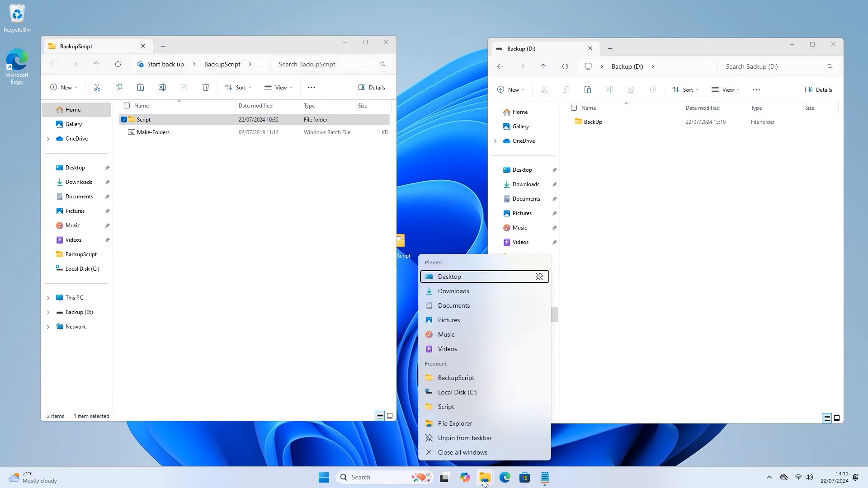
mouse_move(457, 392)
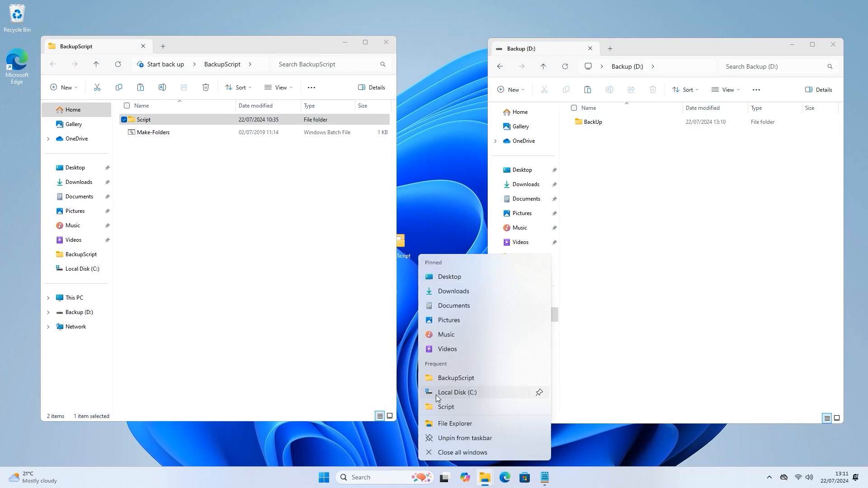
click(456, 391)
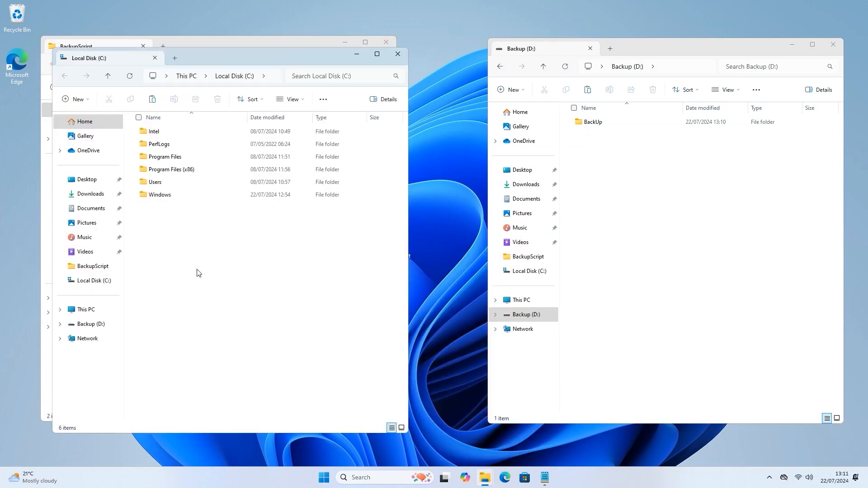
mouse_move(207, 281)
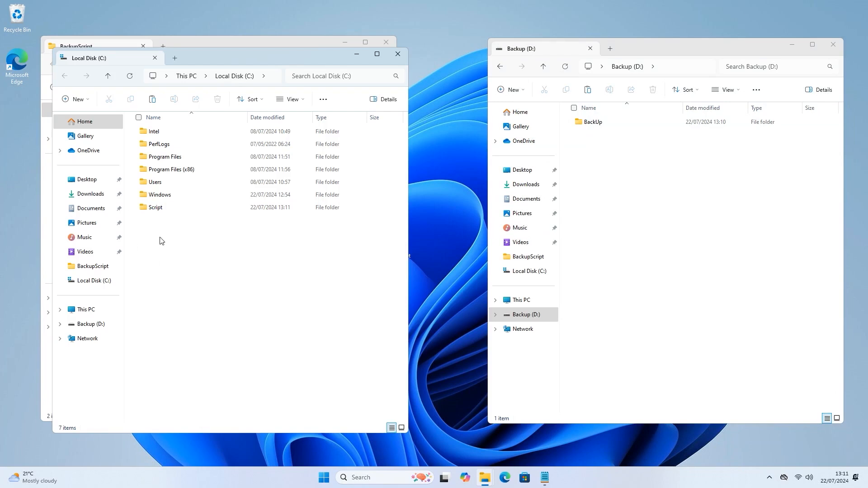
Open the Script folder now on C: and edit BackUp.bat in Notepad
double_click(155, 206)
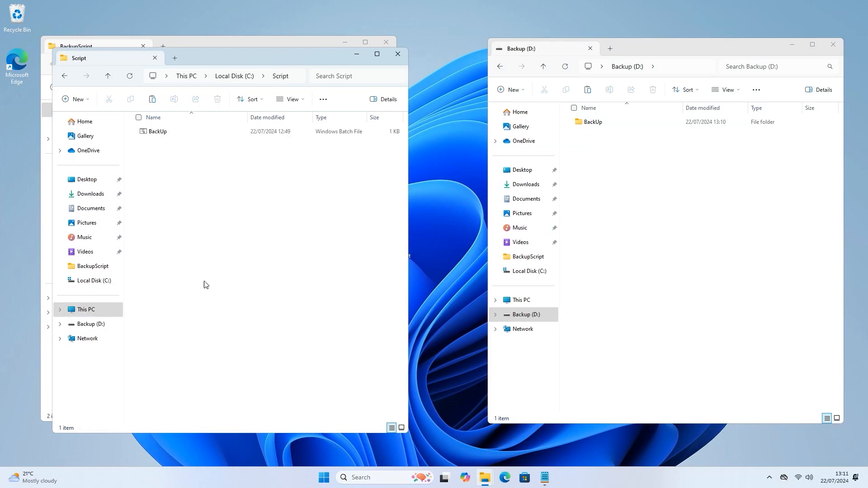
right_click(158, 131)
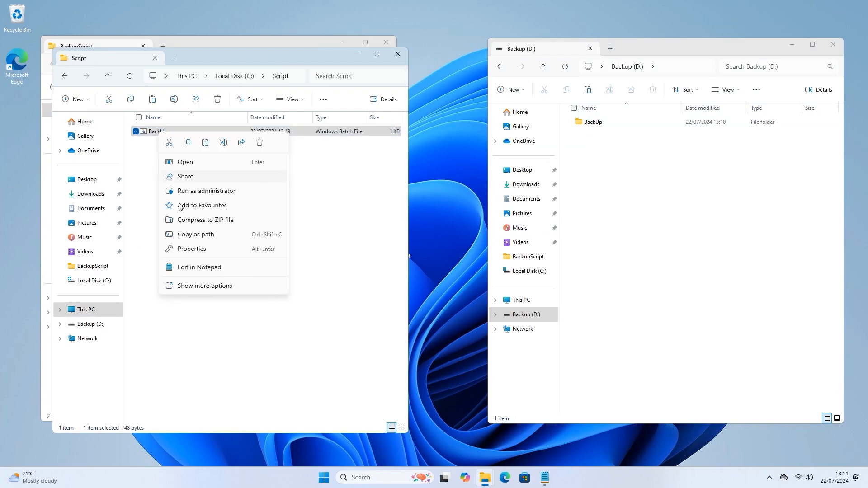
click(198, 266)
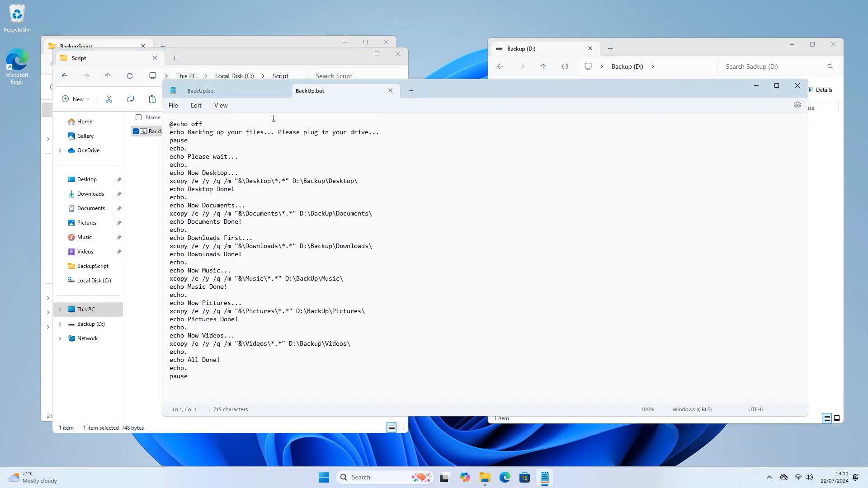
Read BackUp.bat's echo and xcopy lines in Notepad without changing anything
click(389, 90)
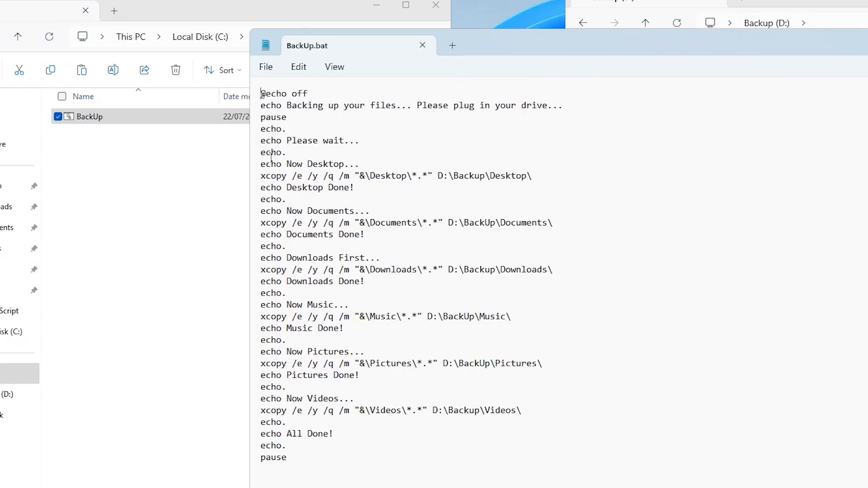
mouse_move(286, 94)
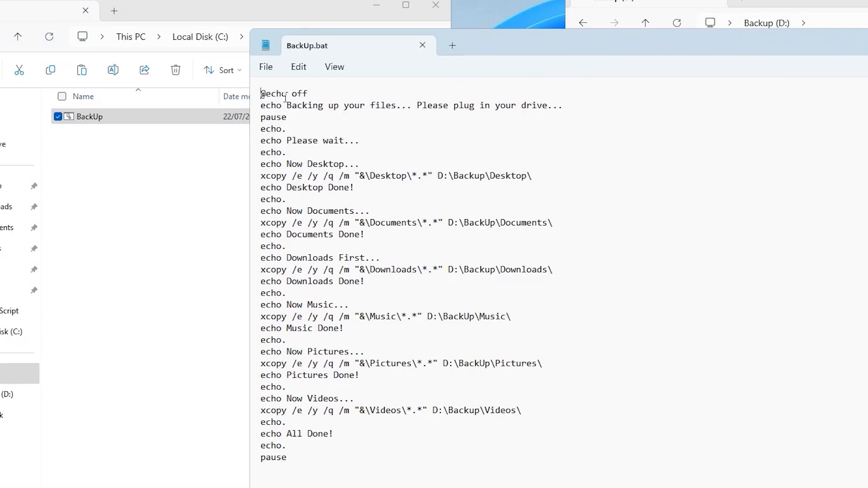
mouse_move(284, 141)
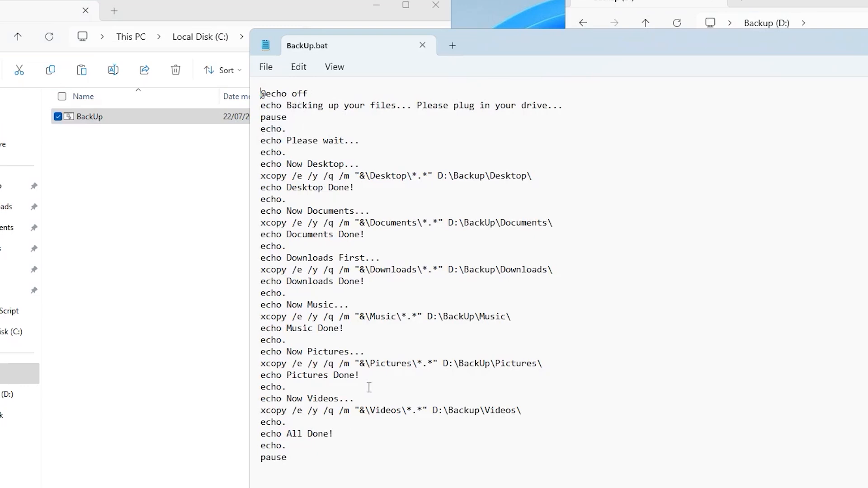
mouse_move(284, 256)
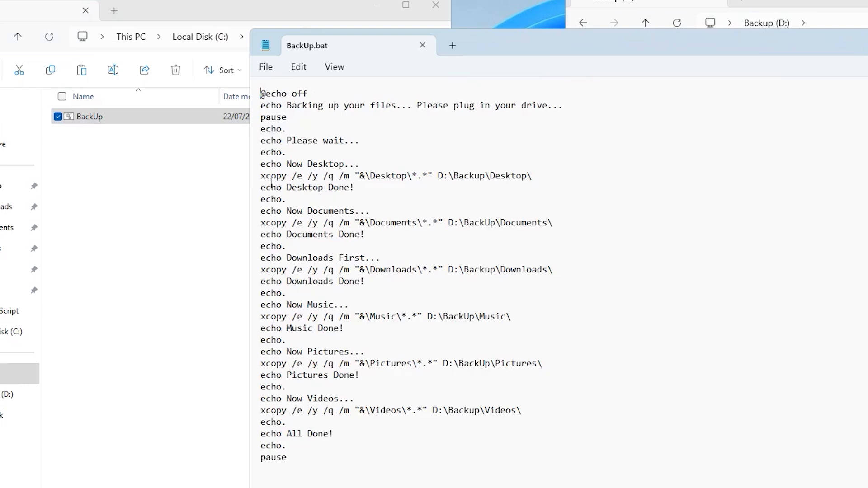
mouse_move(328, 200)
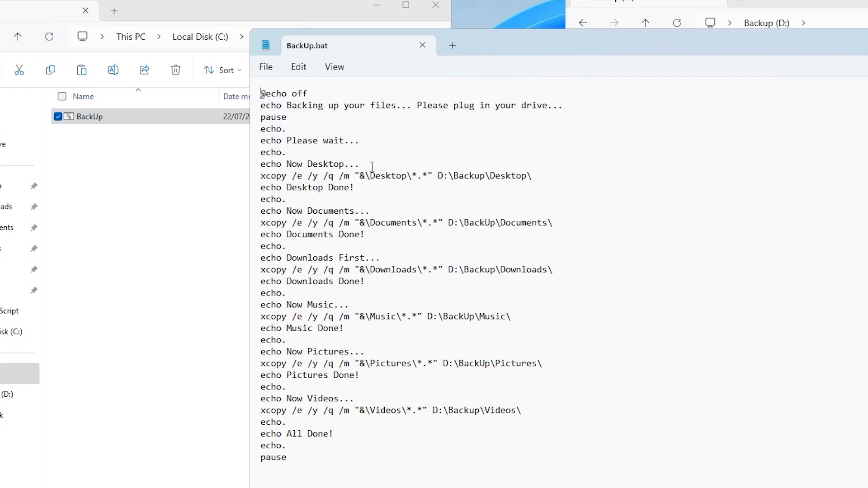
mouse_move(357, 177)
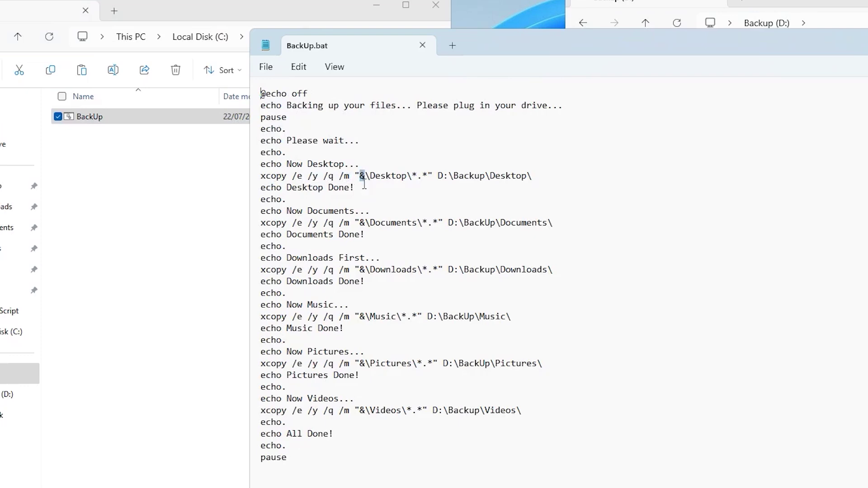
mouse_move(439, 175)
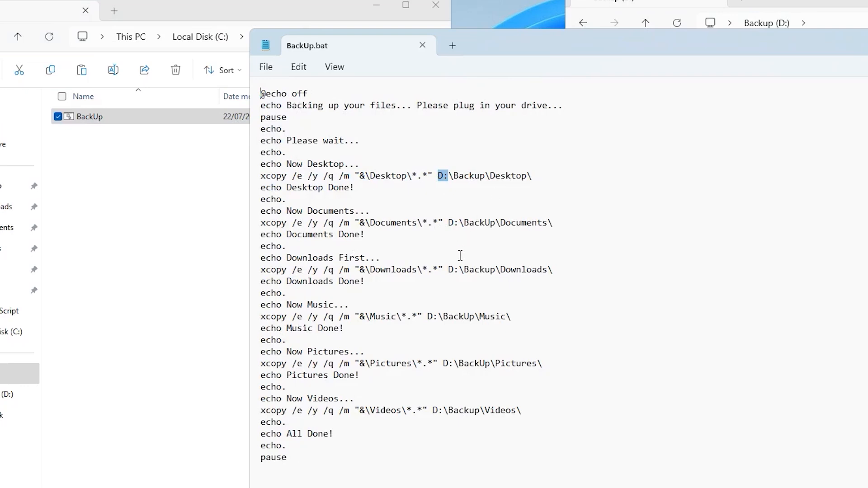
mouse_move(502, 267)
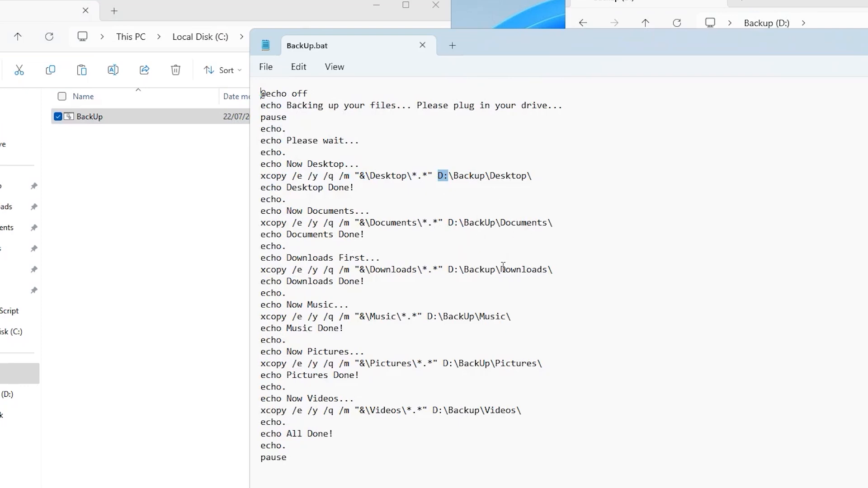
mouse_move(448, 240)
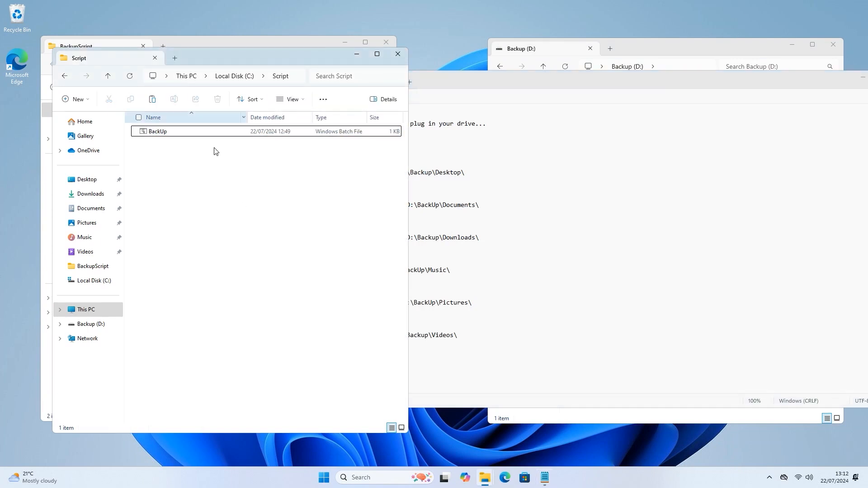
Browse a new window to C:\Users\DELL, then open the BackUp folder on Backup (D:)
right_click(485, 477)
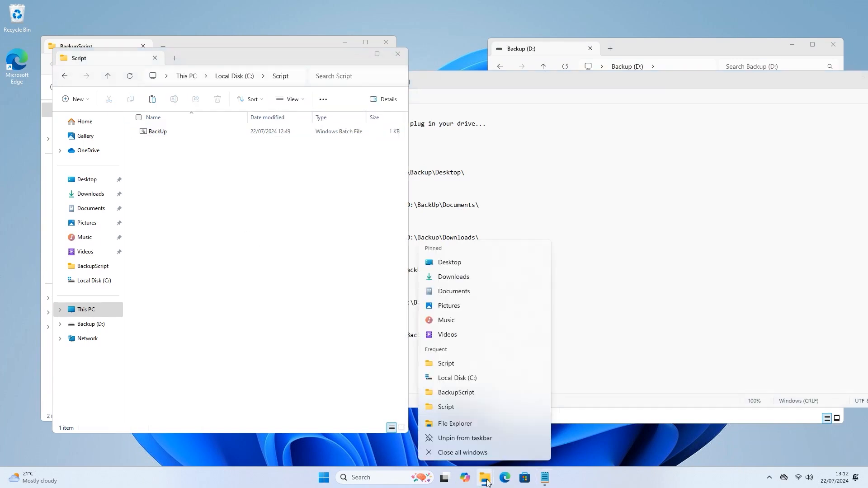
click(318, 327)
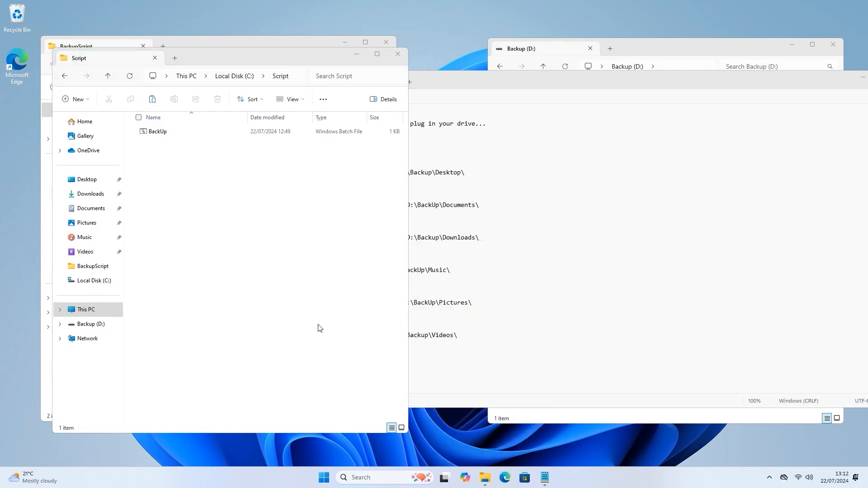
click(86, 309)
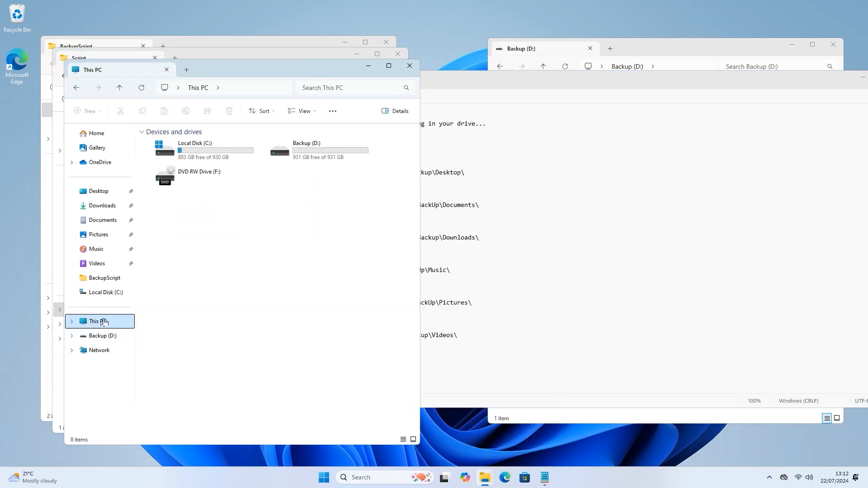
double_click(194, 146)
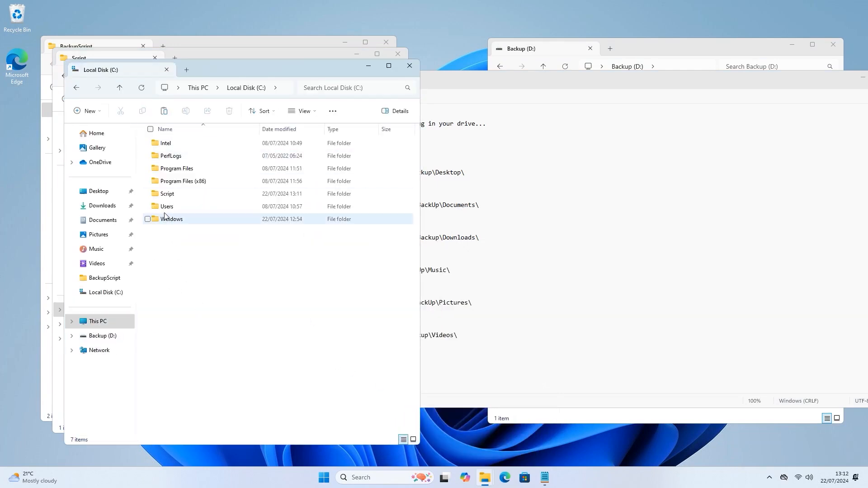
double_click(167, 206)
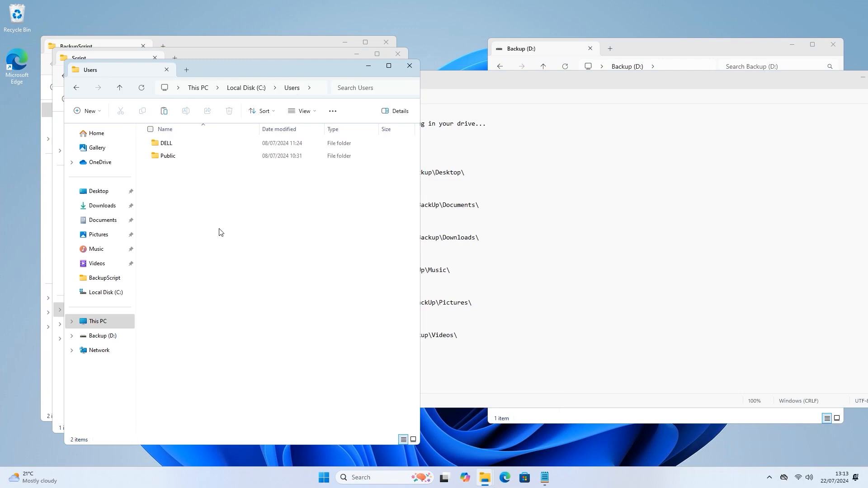
mouse_move(198, 192)
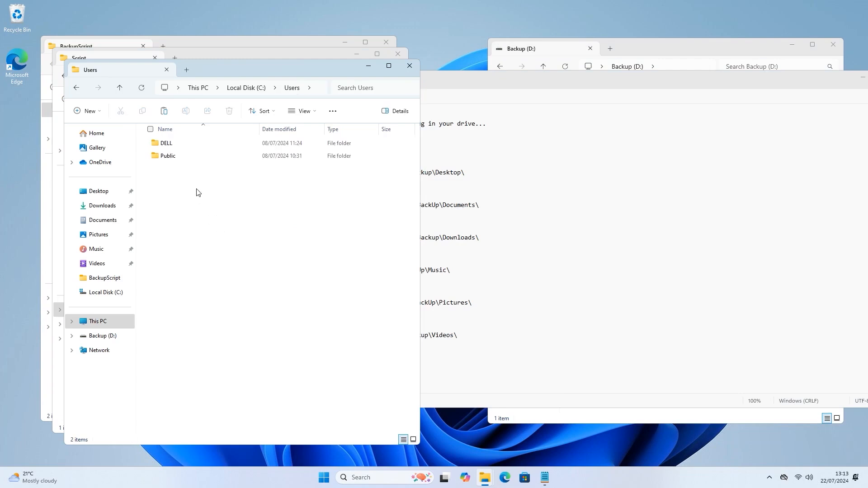
mouse_move(166, 143)
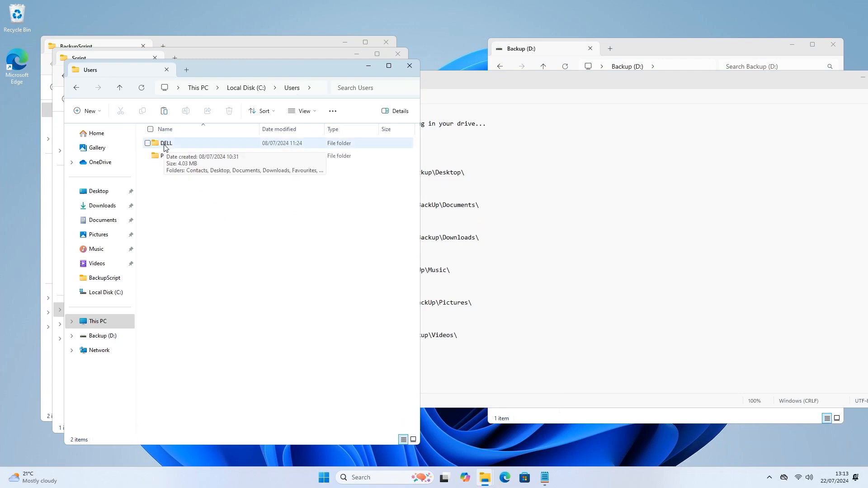
double_click(166, 143)
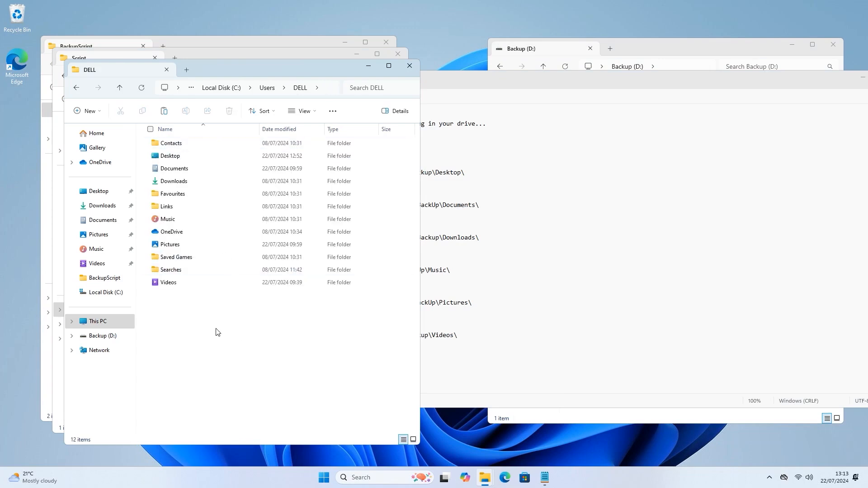
click(173, 181)
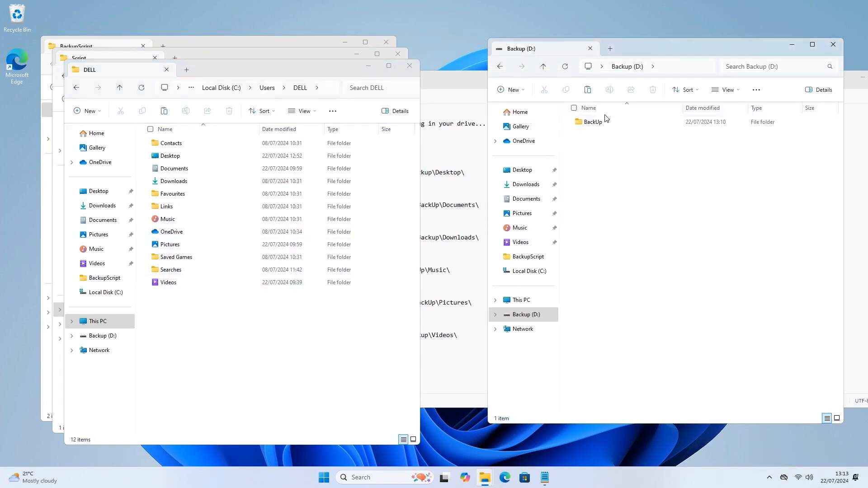
double_click(592, 121)
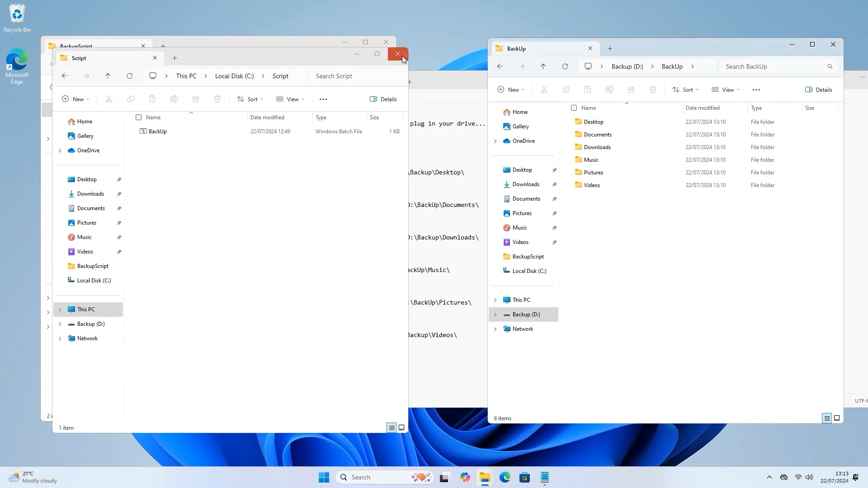
Use Edit > Replace to change every & in BackUp.bat to C:\Users\DELL, then save
double_click(157, 131)
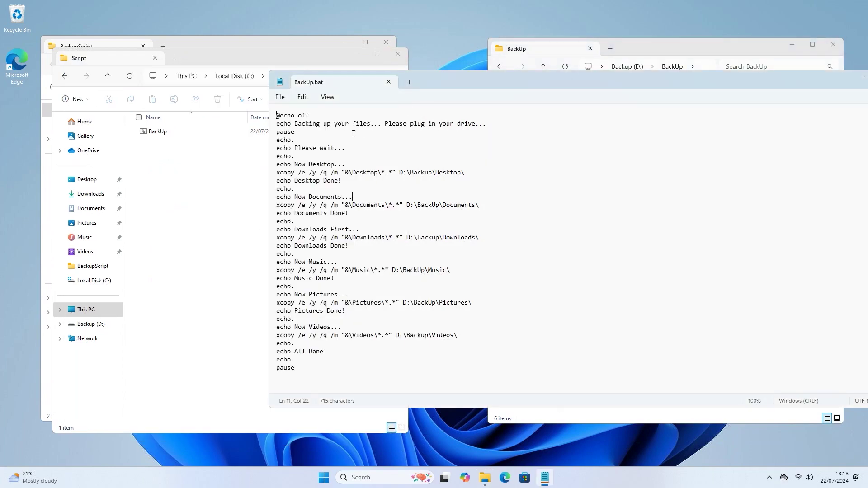
mouse_move(340, 185)
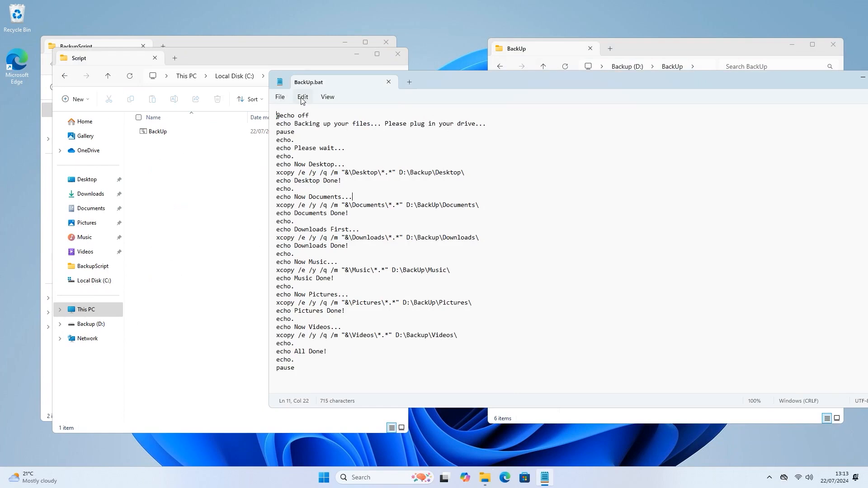
click(326, 97)
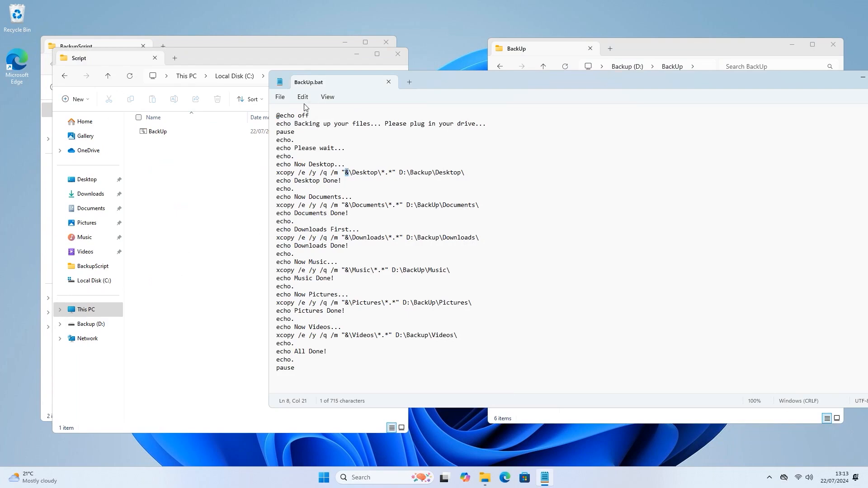
click(302, 97)
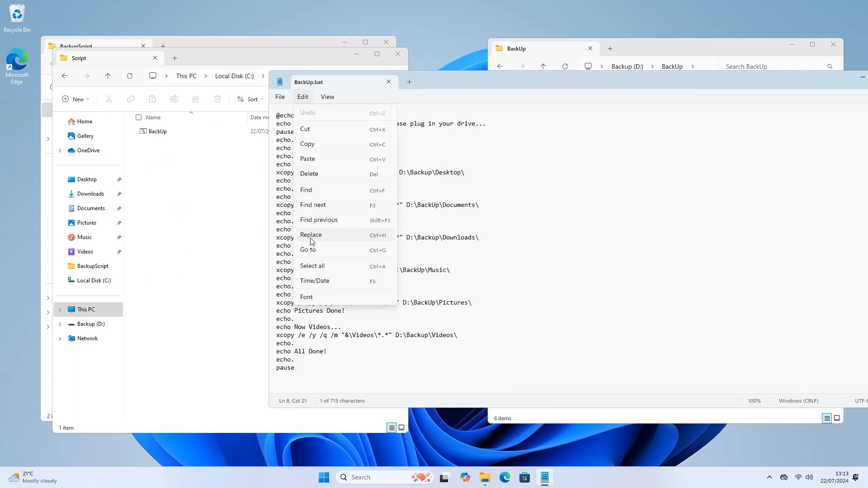
click(310, 235)
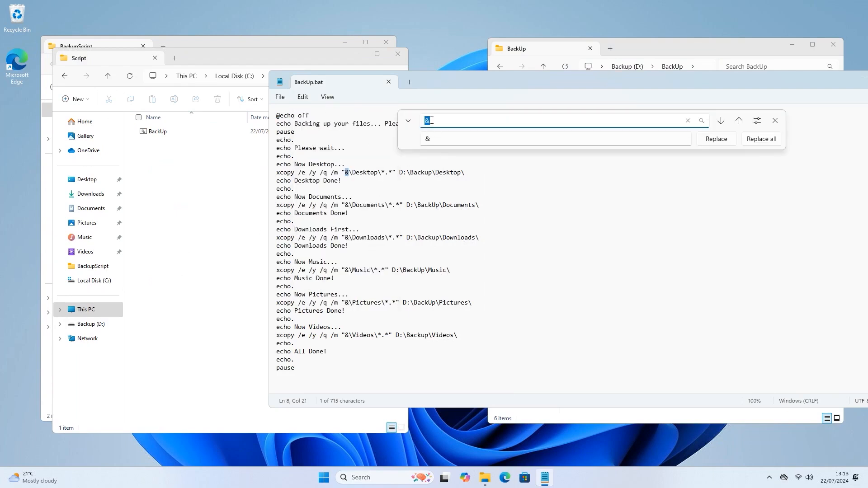
click(554, 139)
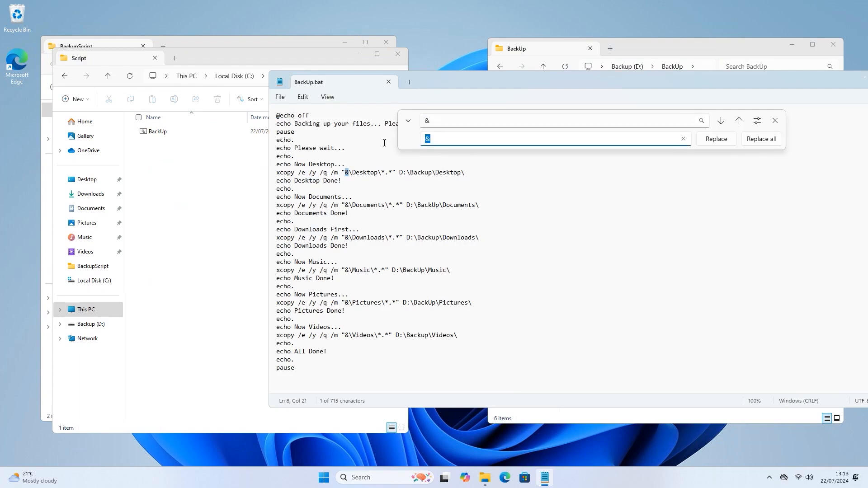
mouse_move(377, 147)
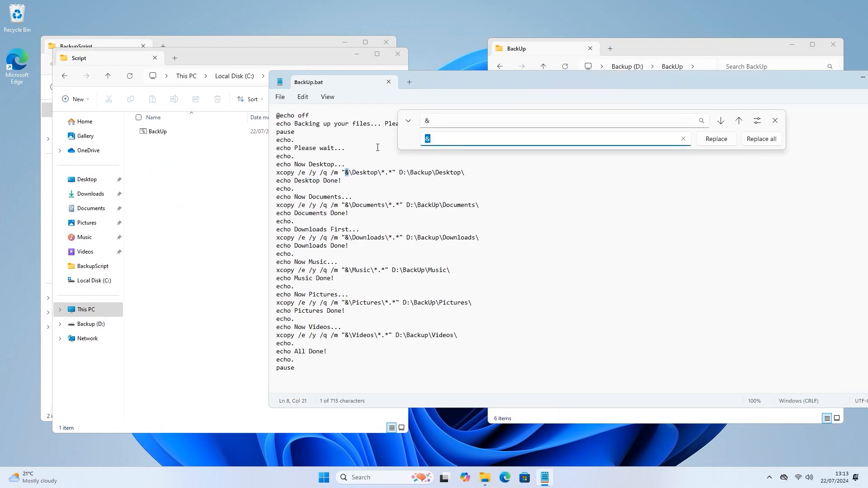
text(C:\Users\DELL)
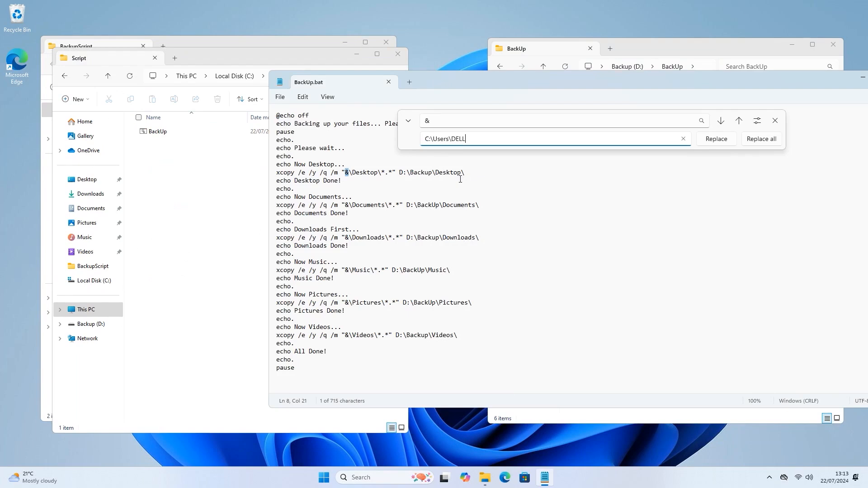
mouse_move(739, 127)
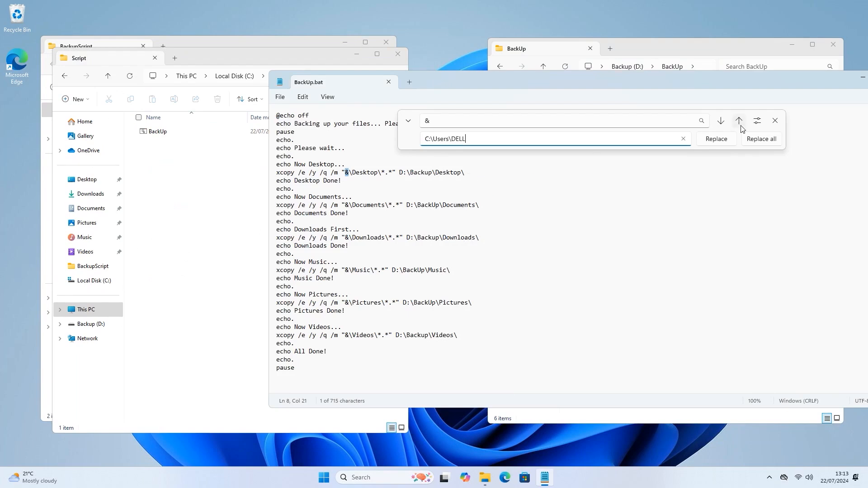
click(760, 139)
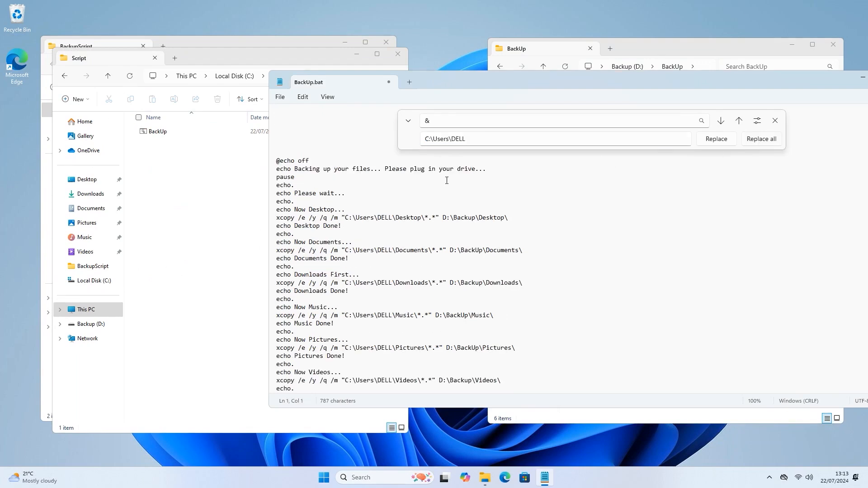
click(774, 121)
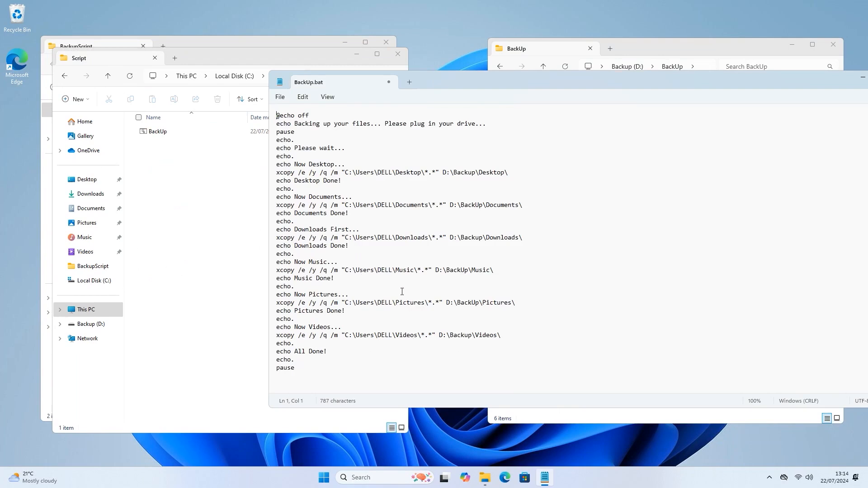
mouse_move(387, 205)
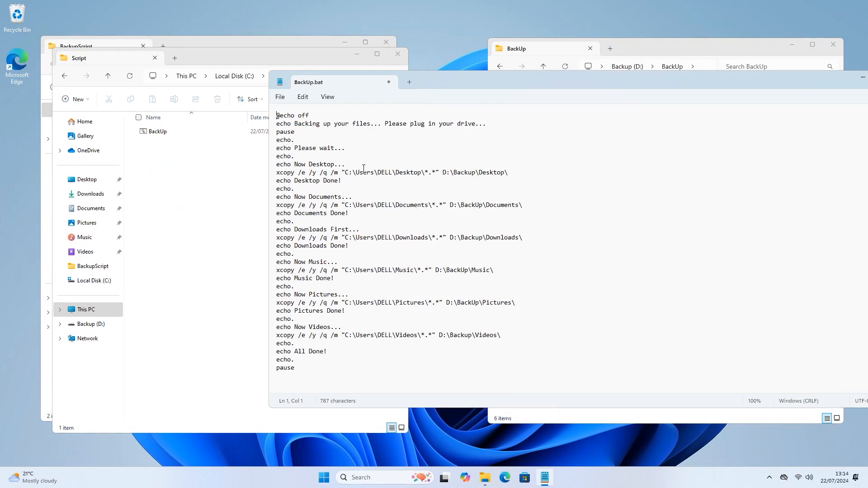
mouse_move(283, 104)
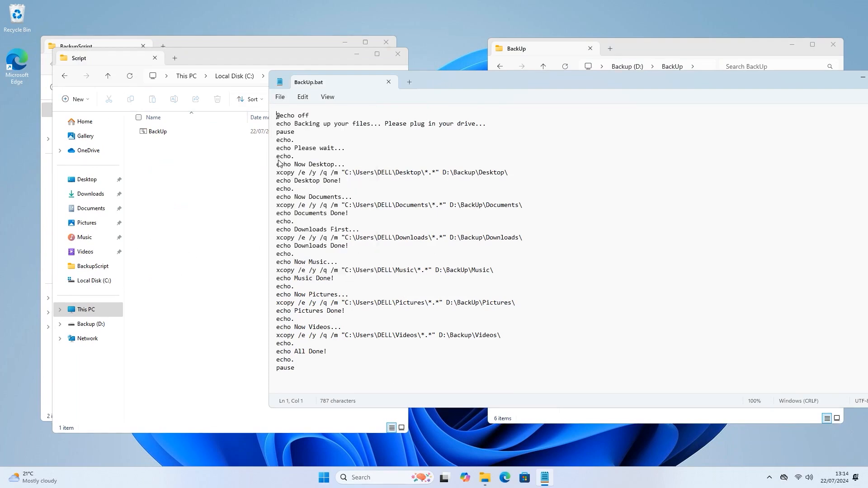
mouse_move(726, 85)
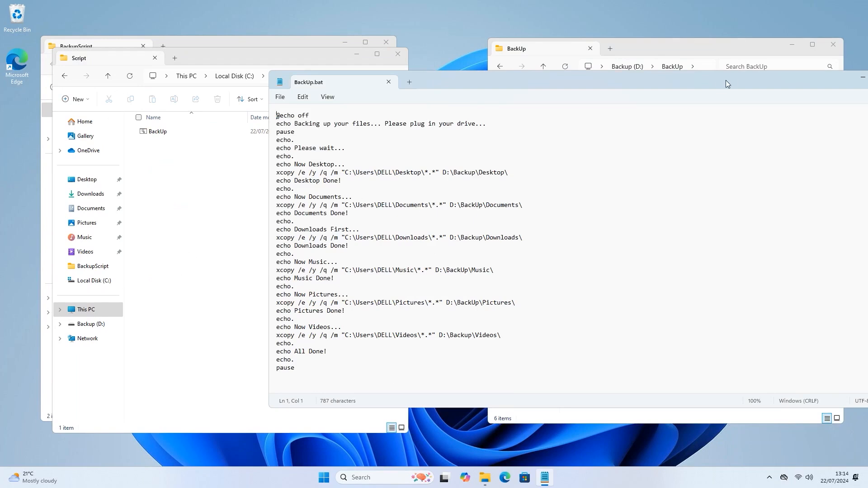
Close Notepad and reopen BackUp.bat to verify the C:\Users\DELL paths were kept
click(387, 81)
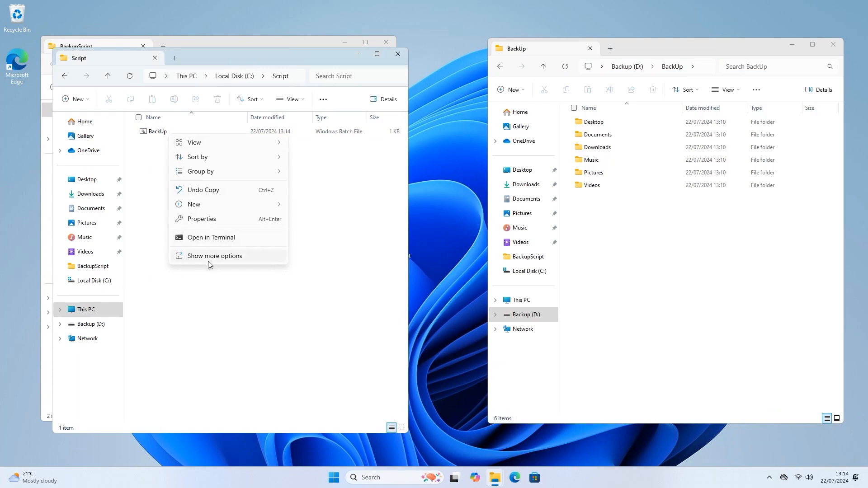
click(215, 255)
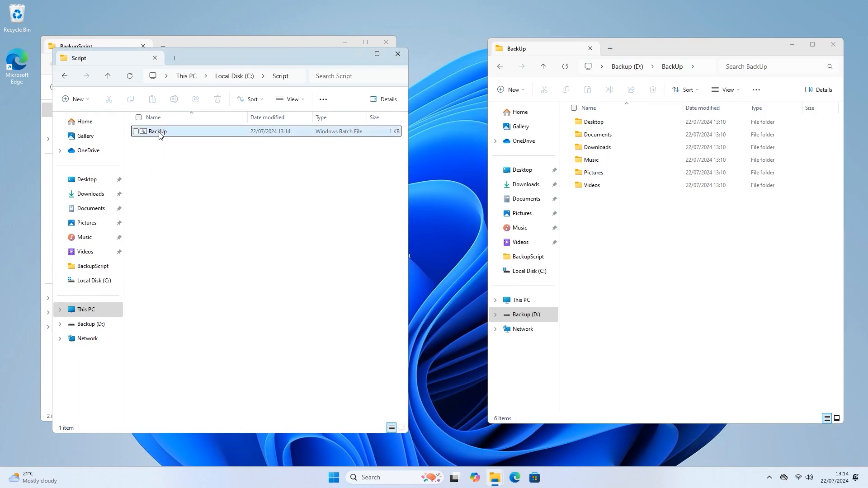
right_click(157, 131)
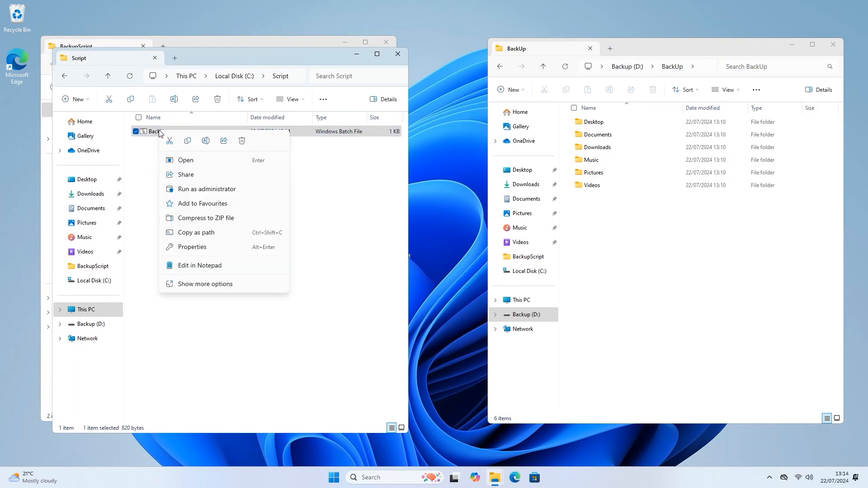
mouse_move(200, 265)
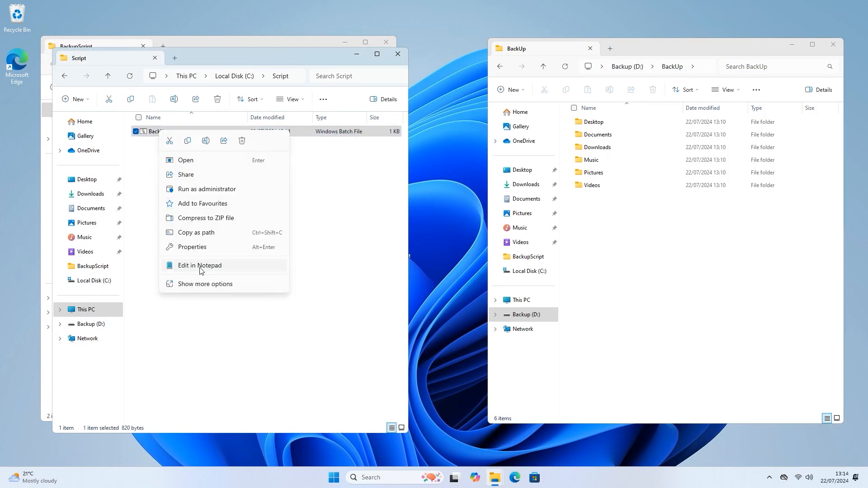
click(199, 265)
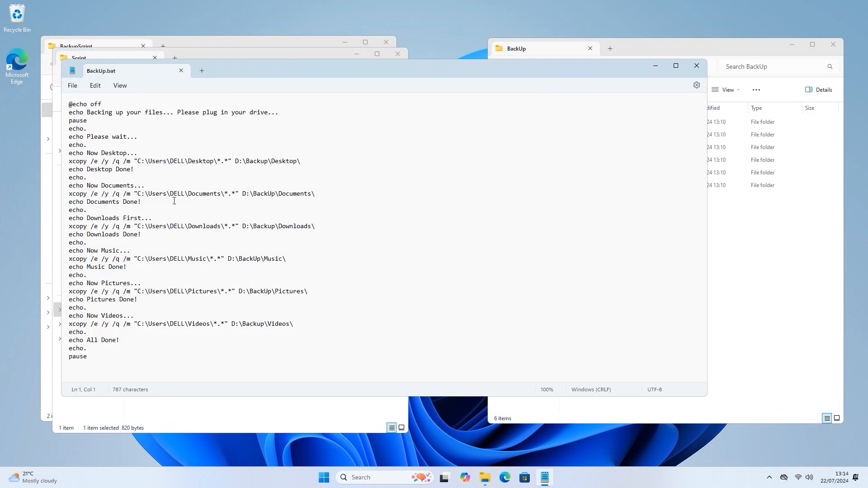
mouse_move(656, 66)
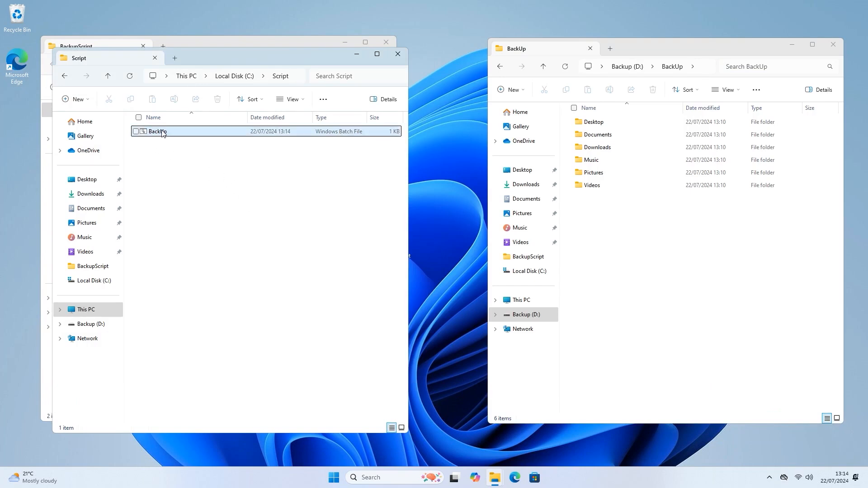
Create a BackUp desktop shortcut to C:\Script\BackUp.bat and close the Script window
right_click(158, 131)
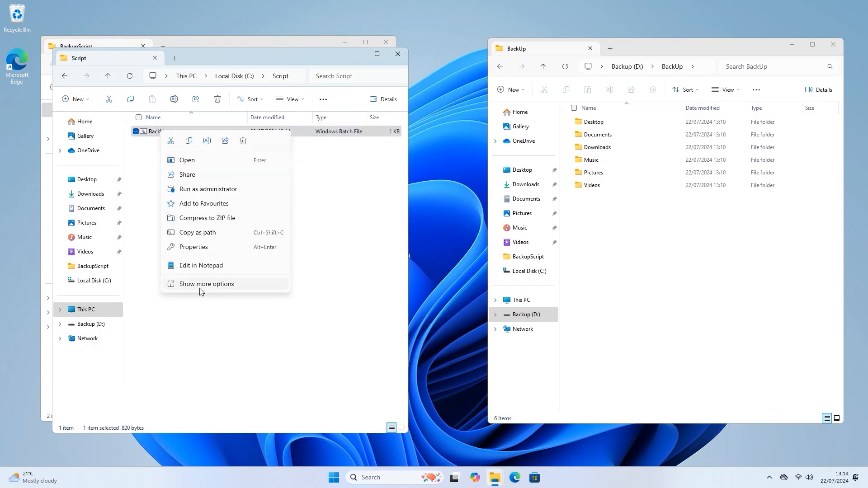
click(207, 284)
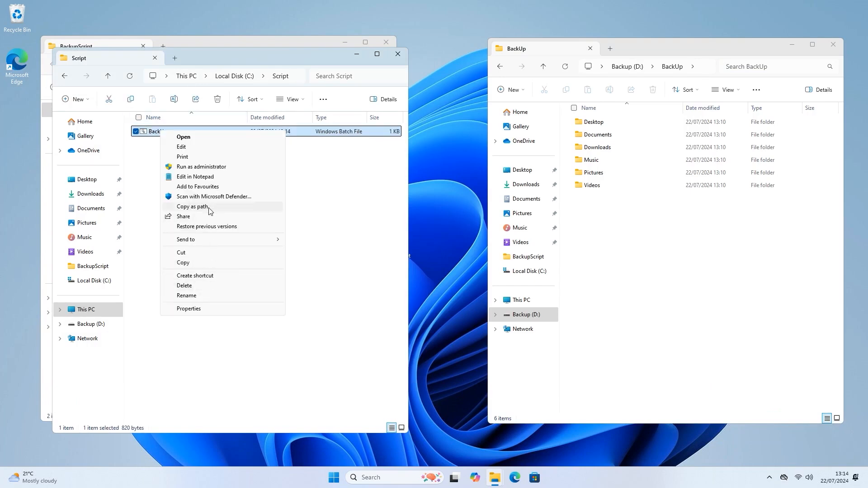
mouse_move(195, 276)
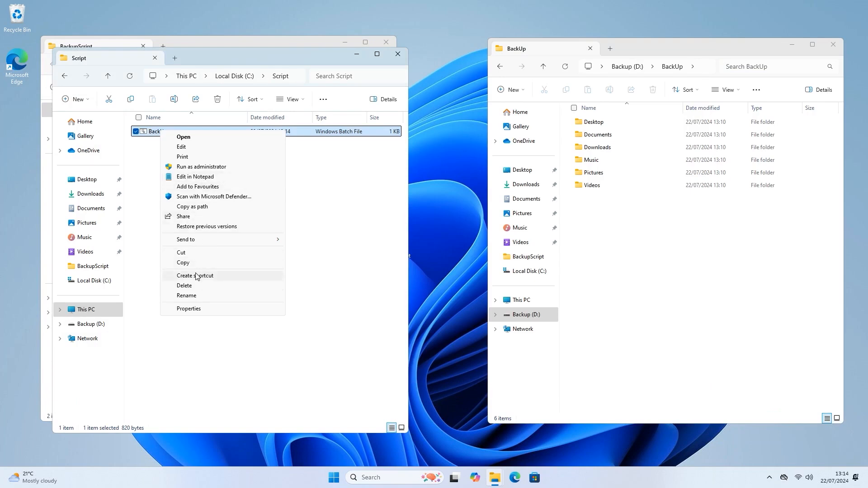
click(194, 275)
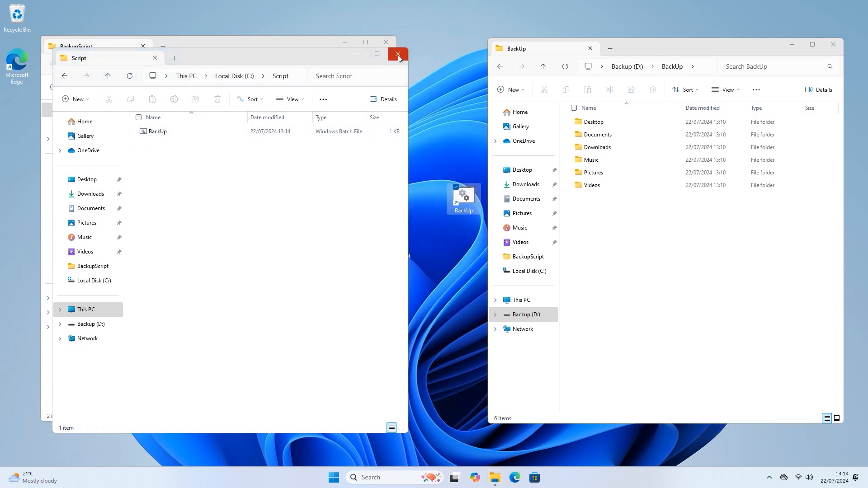
click(397, 56)
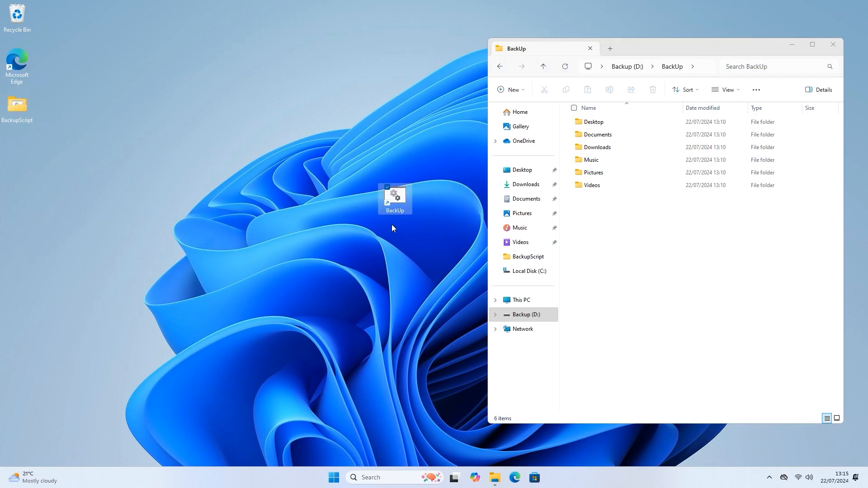
mouse_move(395, 198)
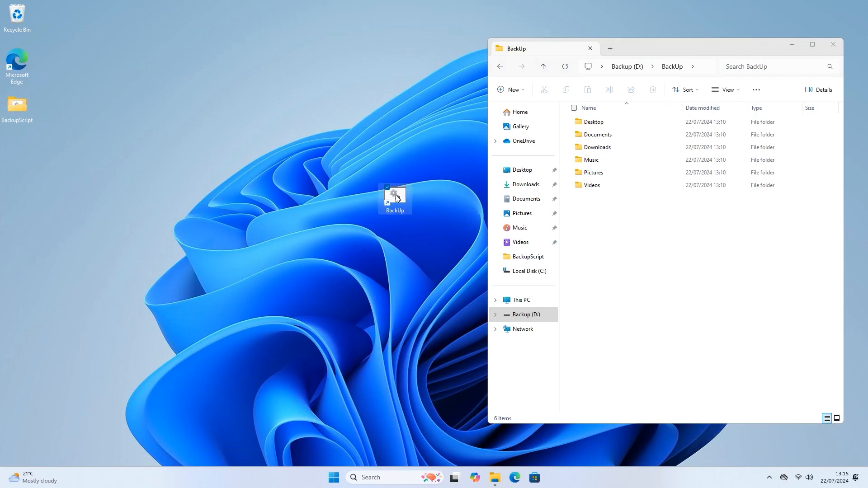
Change the BackUp shortcut's icon to the red power symbol through its Properties
right_click(394, 194)
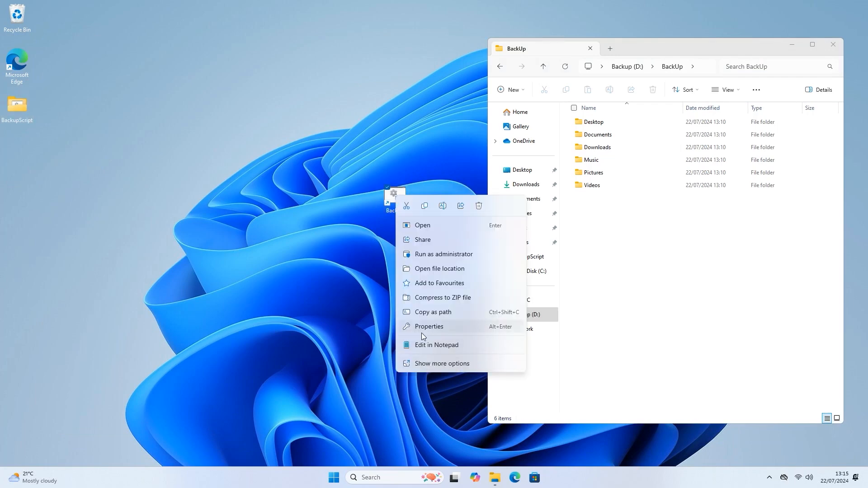
click(429, 326)
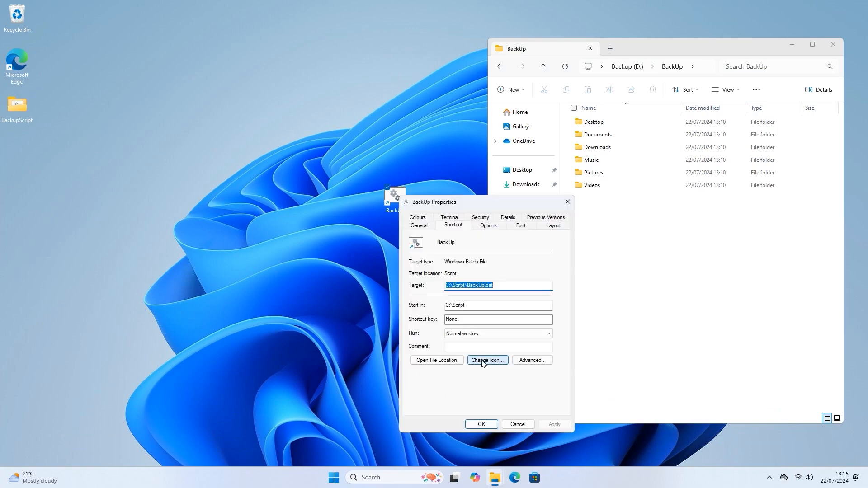
click(486, 360)
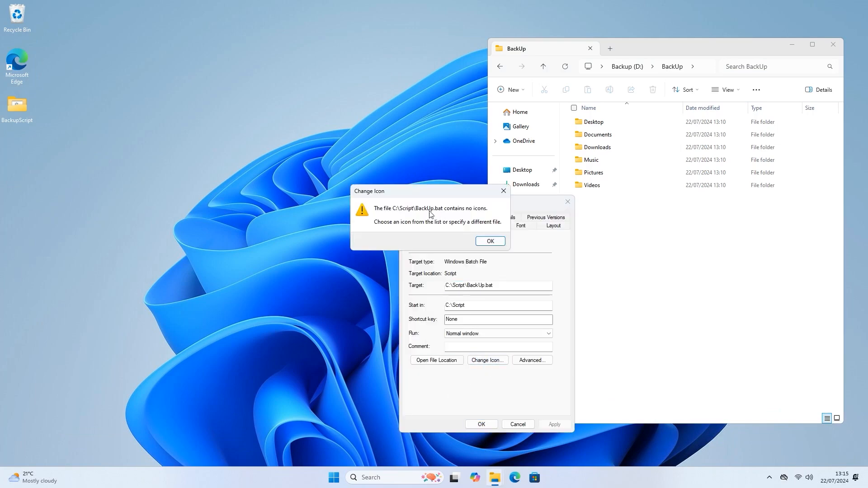
click(489, 241)
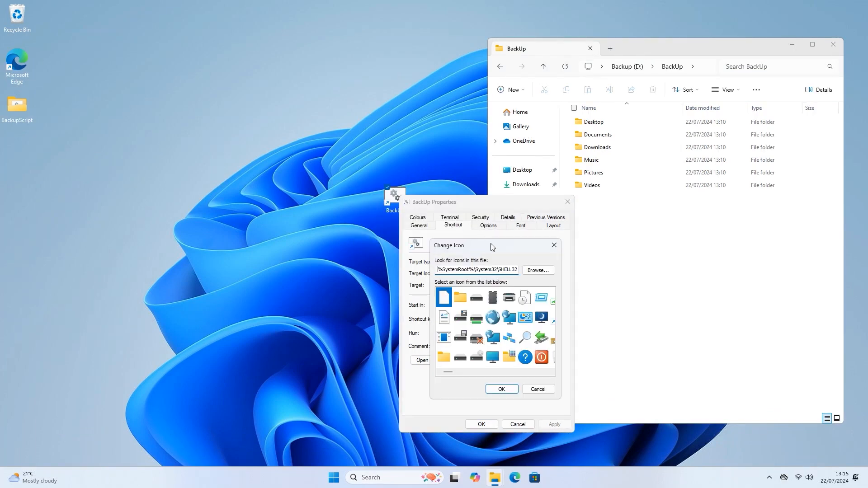
mouse_move(524, 352)
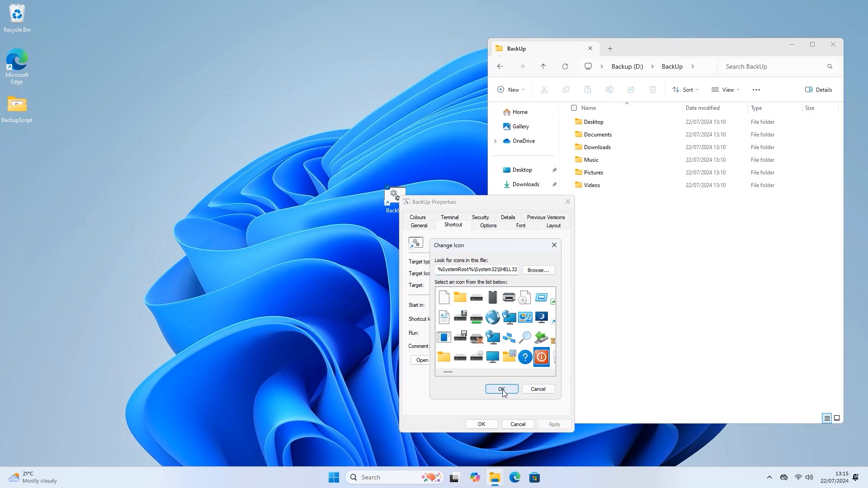
click(501, 388)
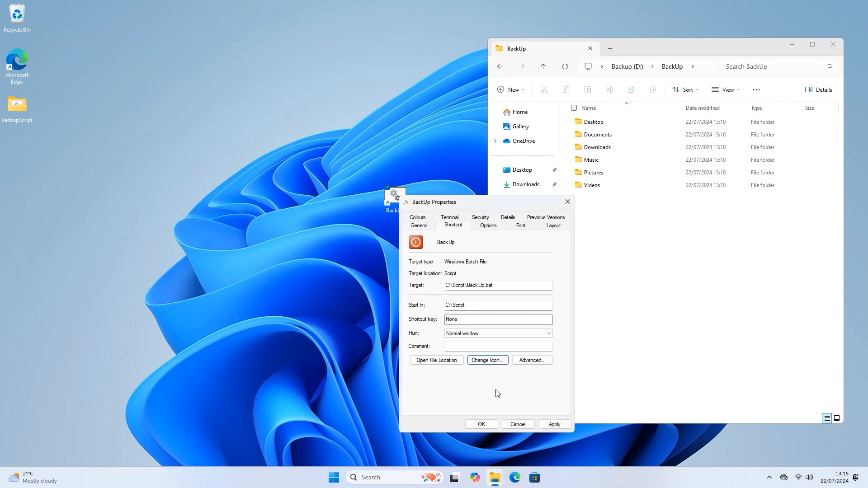
click(480, 423)
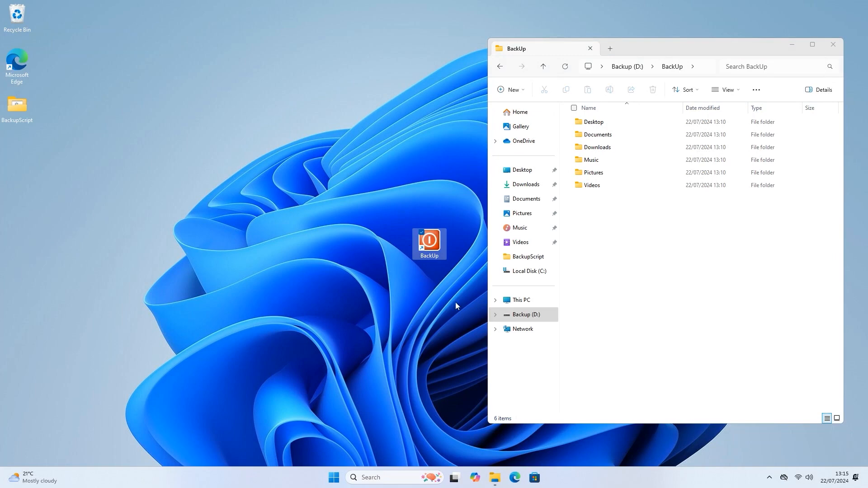
mouse_move(448, 313)
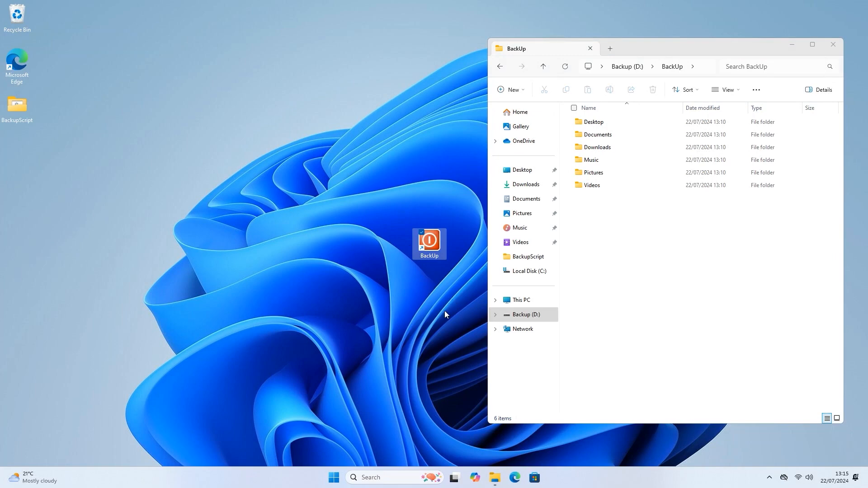
mouse_move(494, 477)
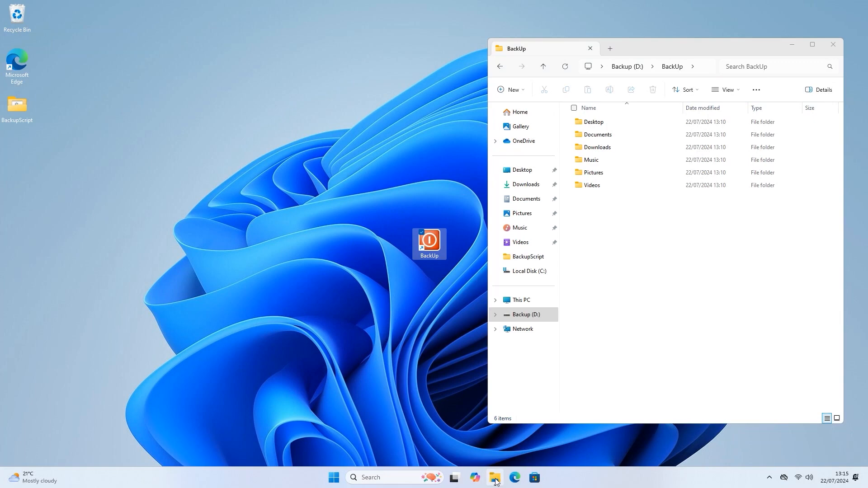
Open a new File Explorer window on the DELL user folder in C:\Users
right_click(494, 477)
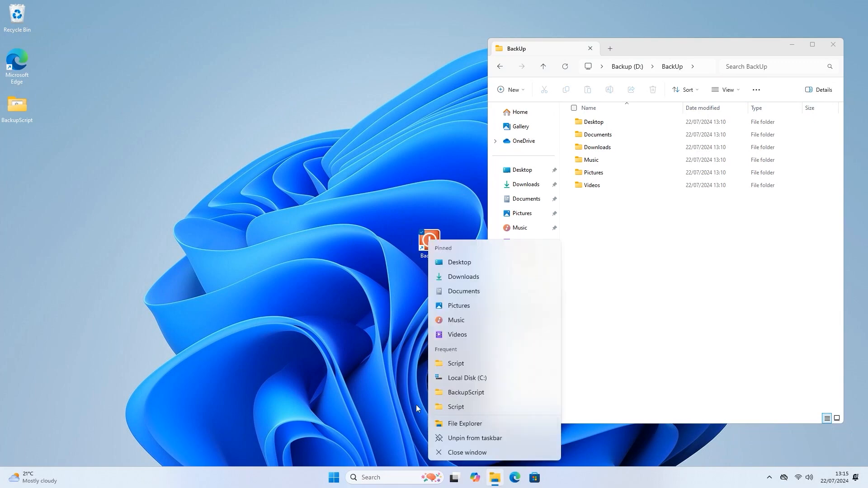
click(464, 424)
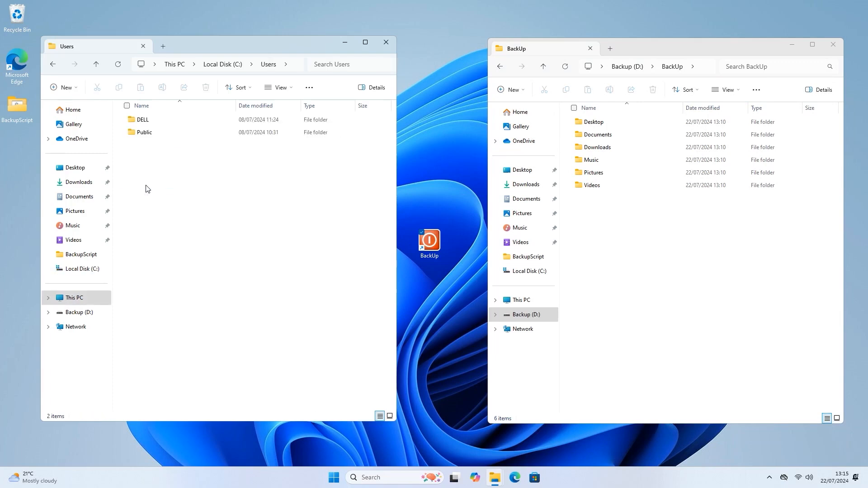
double_click(143, 119)
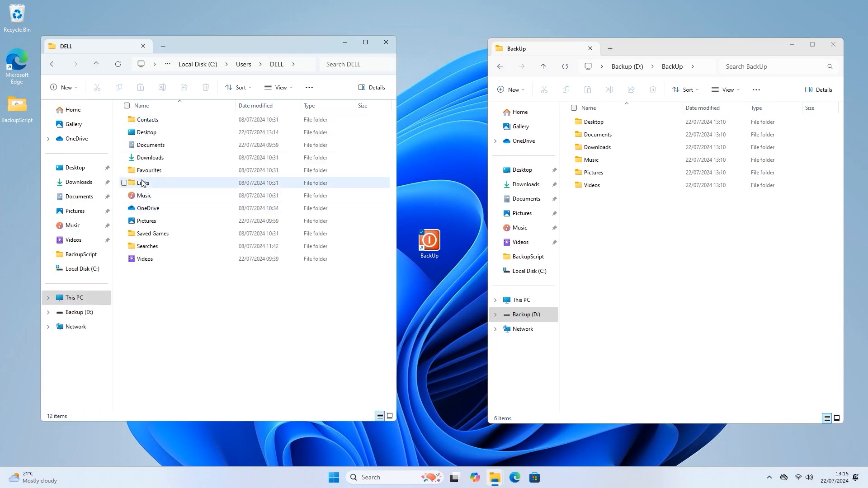
mouse_move(145, 135)
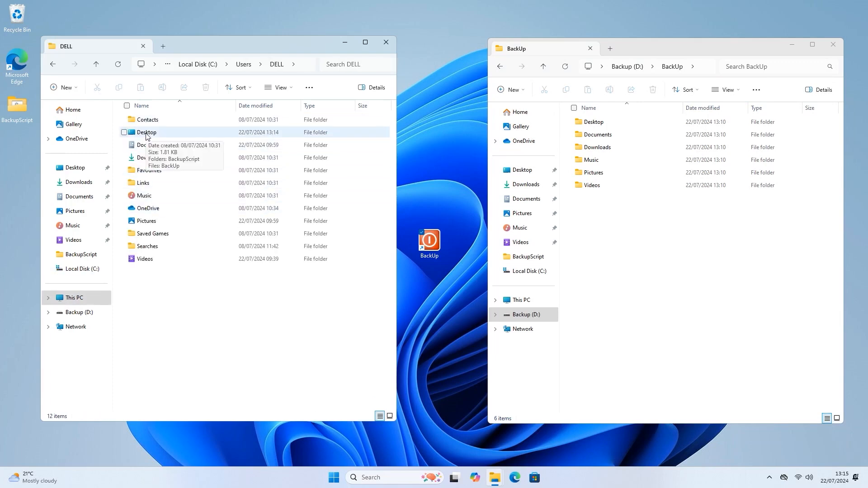
mouse_move(225, 282)
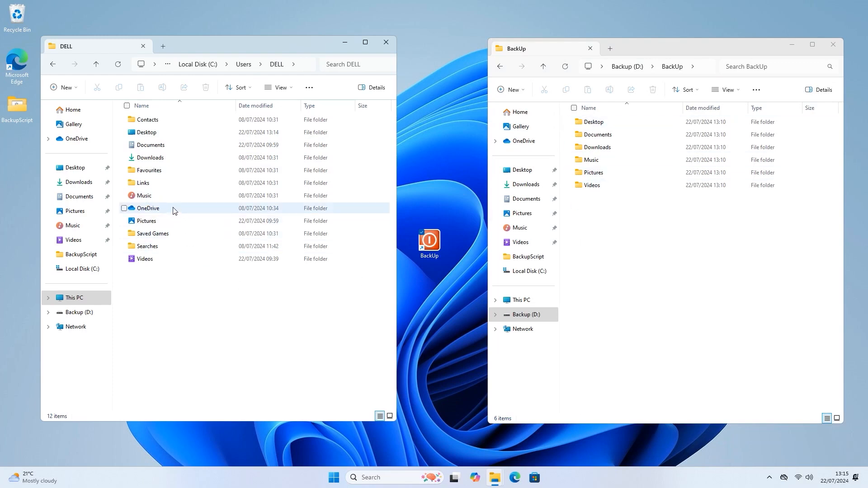
Flag the Desktop folder and all its subfolders and files for archiving
right_click(146, 131)
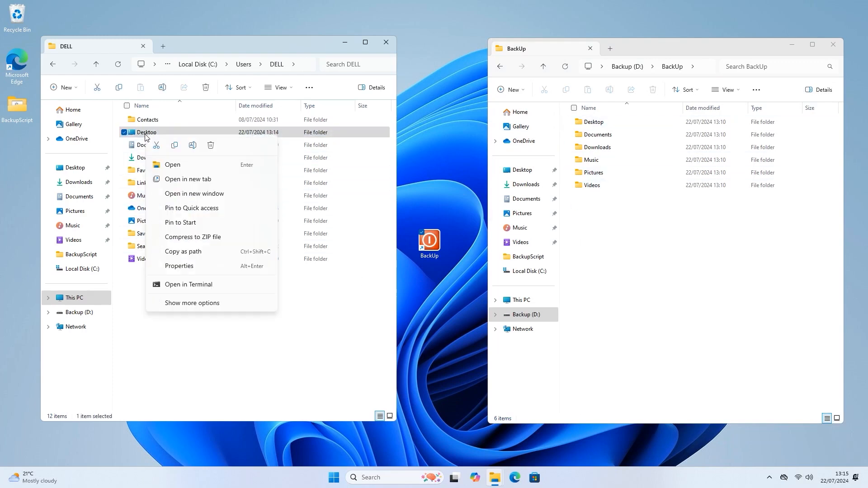
mouse_move(179, 265)
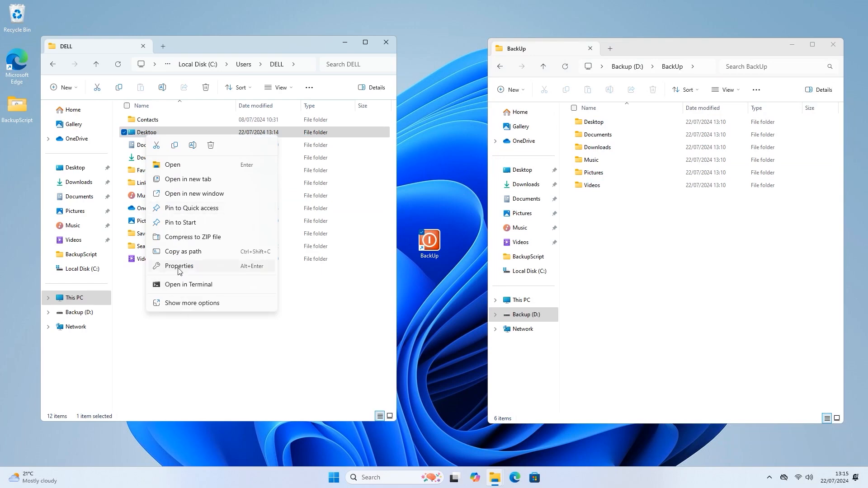
click(179, 266)
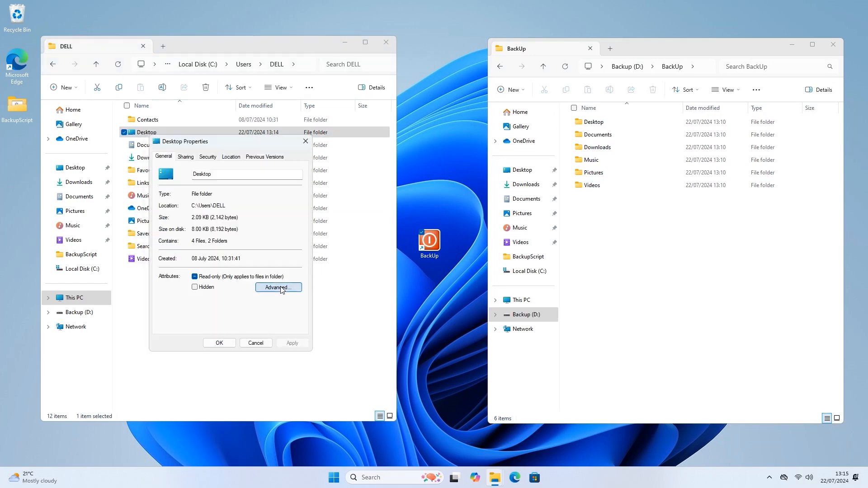
click(278, 288)
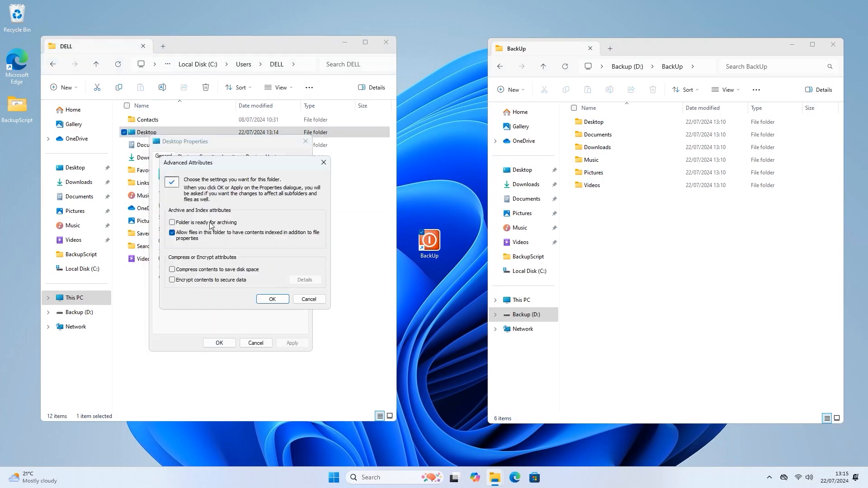
click(172, 233)
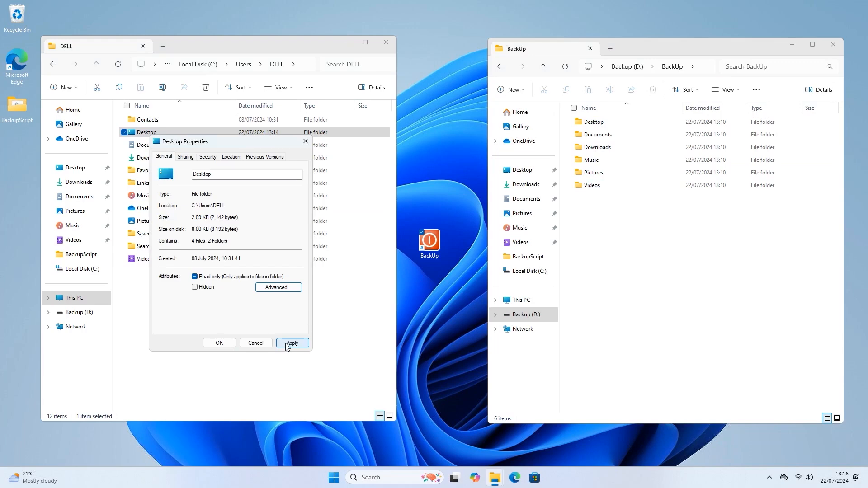
click(292, 342)
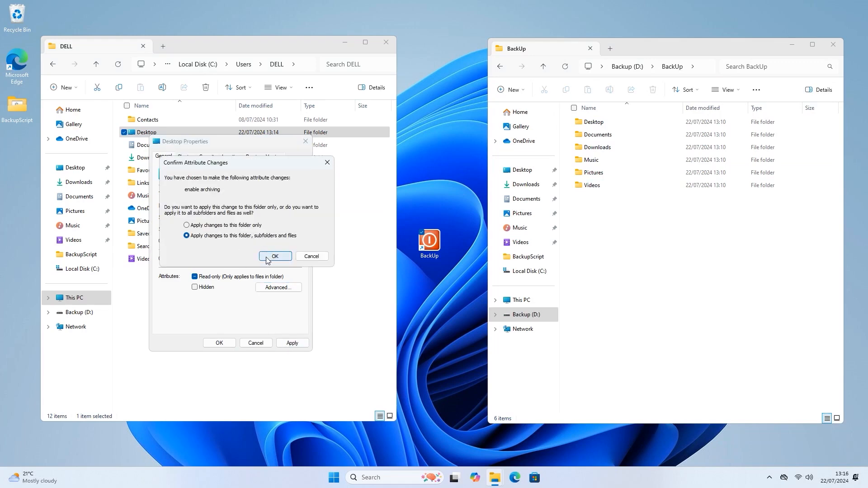
click(276, 256)
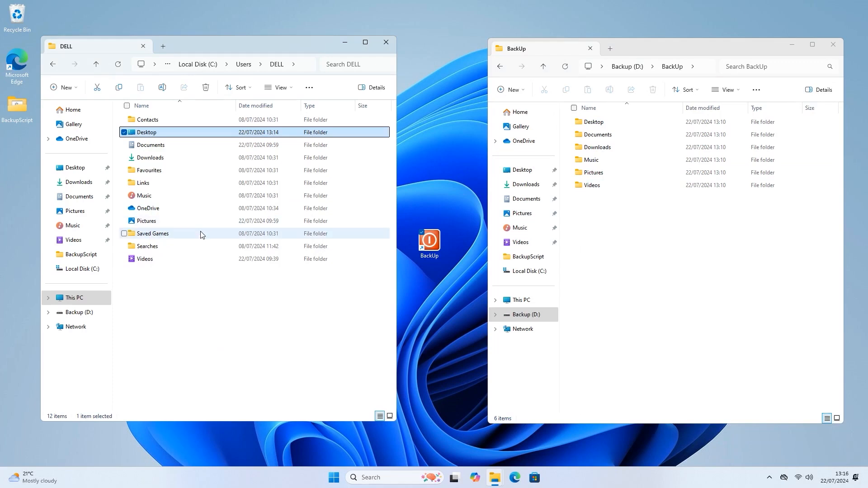
Mark the Documents folder as ready for archiving
click(150, 144)
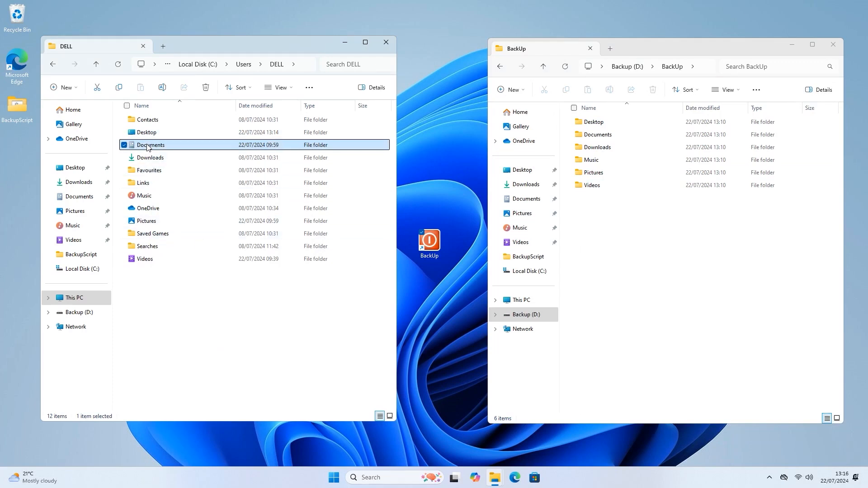
right_click(150, 144)
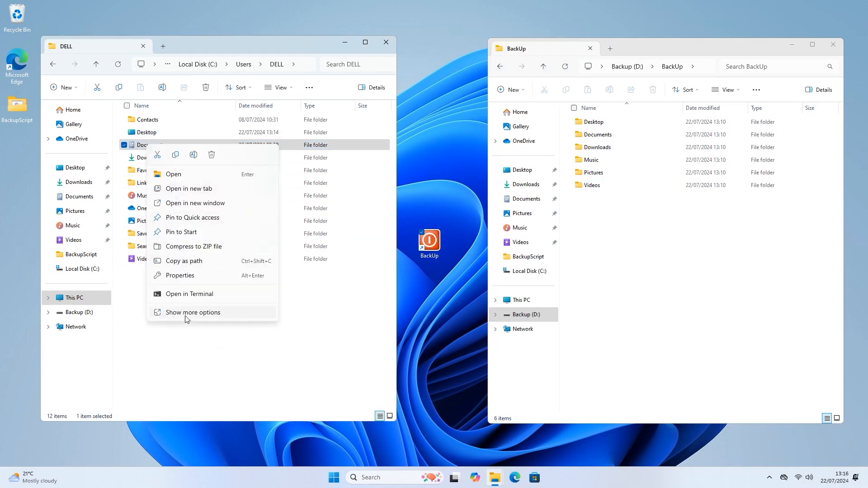
click(181, 275)
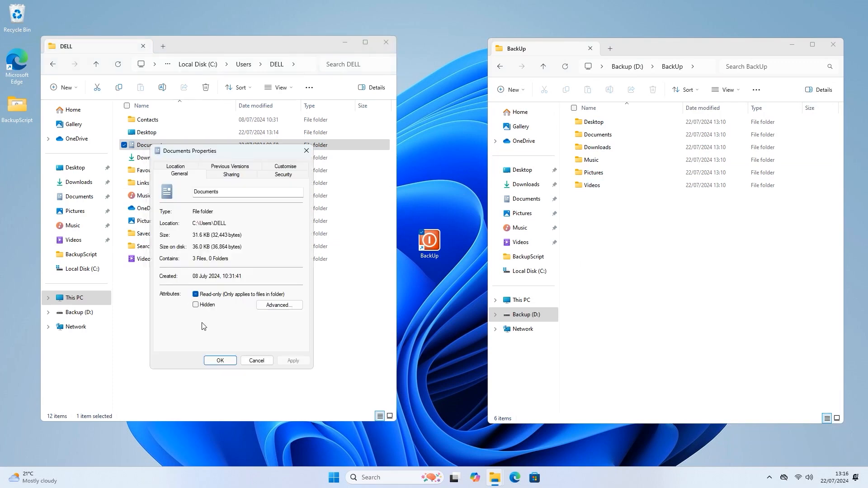
click(278, 305)
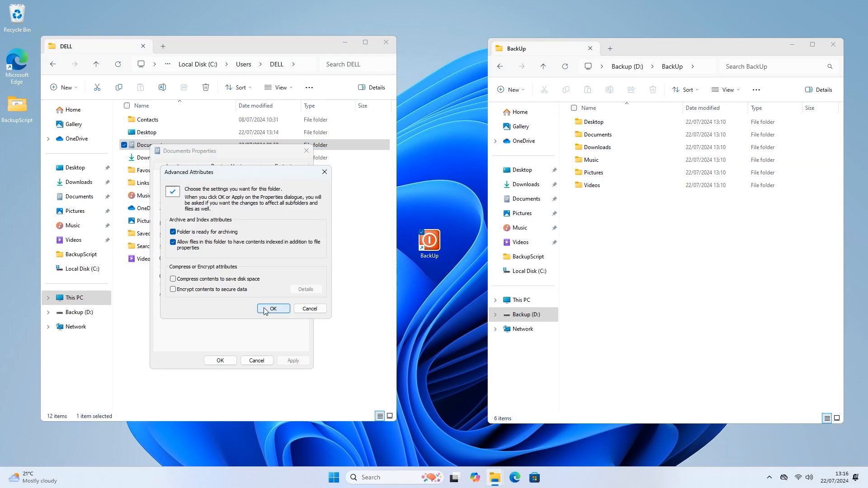
click(272, 308)
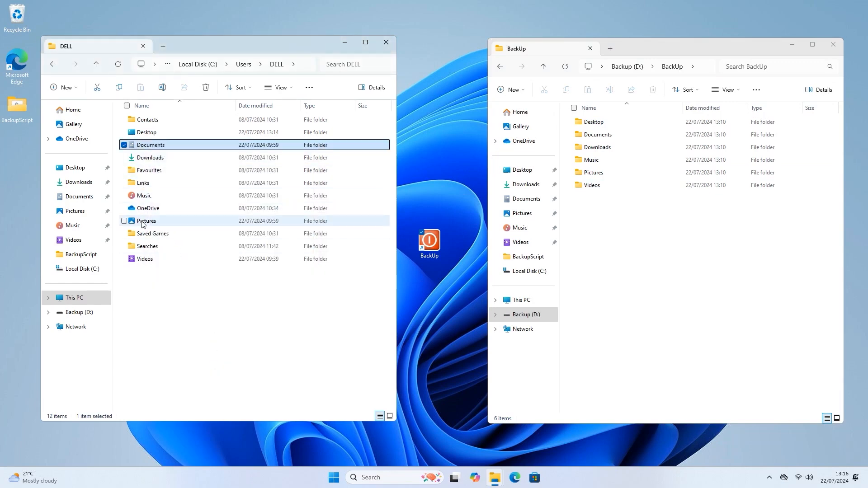
Apply archiving to Pictures, its subfolders and files, and close its Properties
right_click(145, 221)
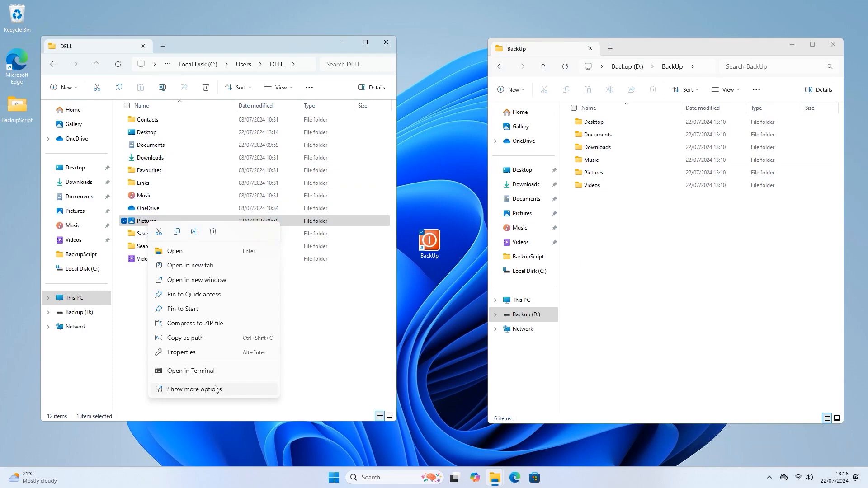
click(180, 352)
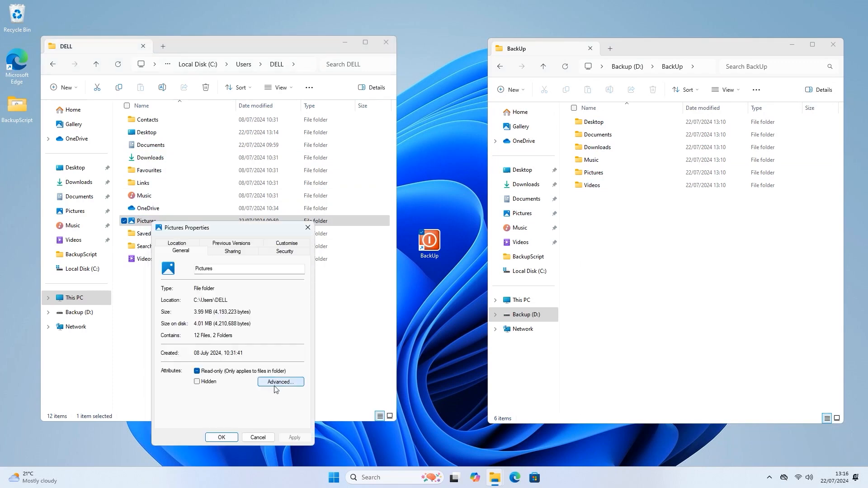
click(279, 382)
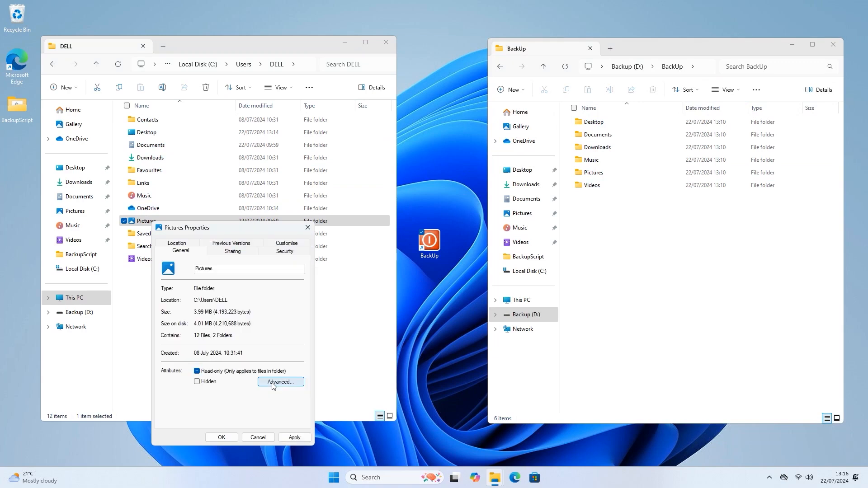
click(281, 382)
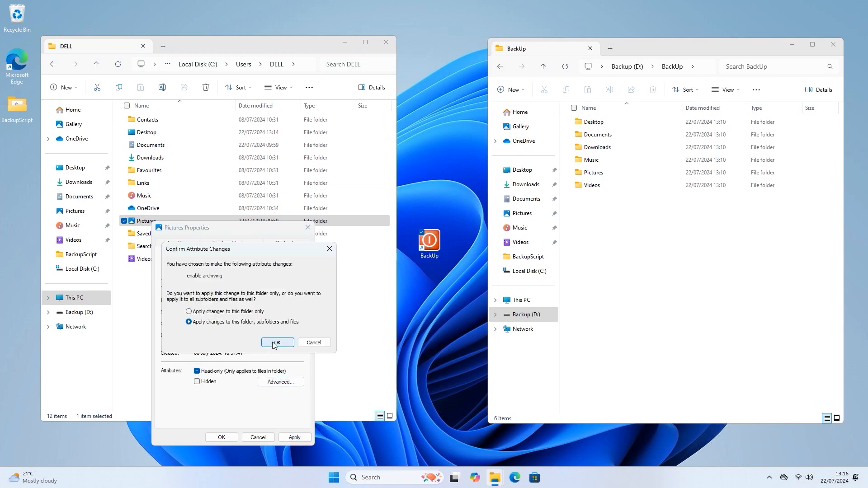
click(276, 343)
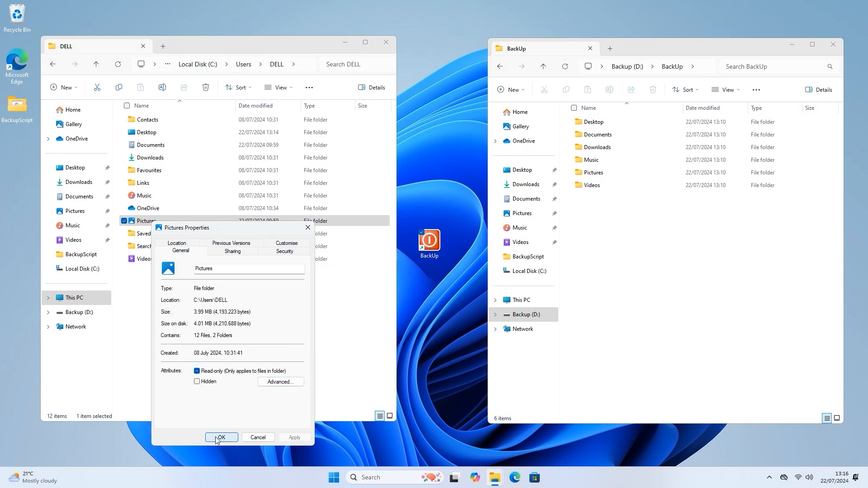
click(221, 437)
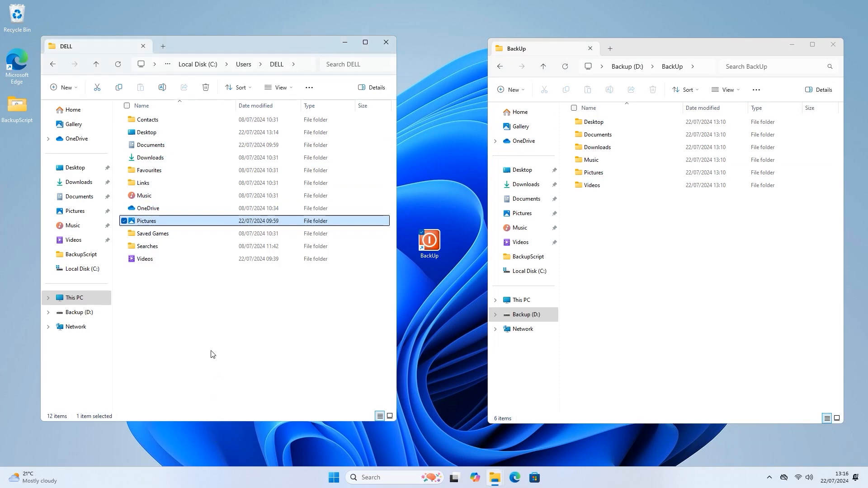
Deselect Pictures and close the DELL user folder window
click(264, 289)
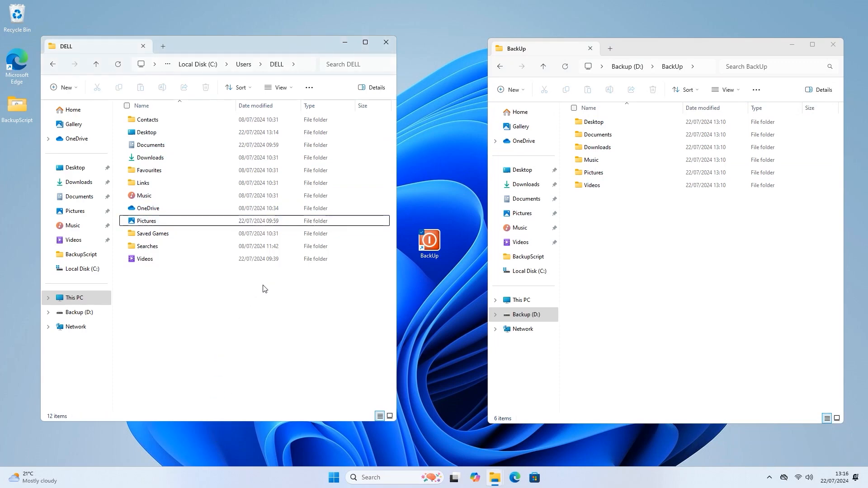
mouse_move(387, 71)
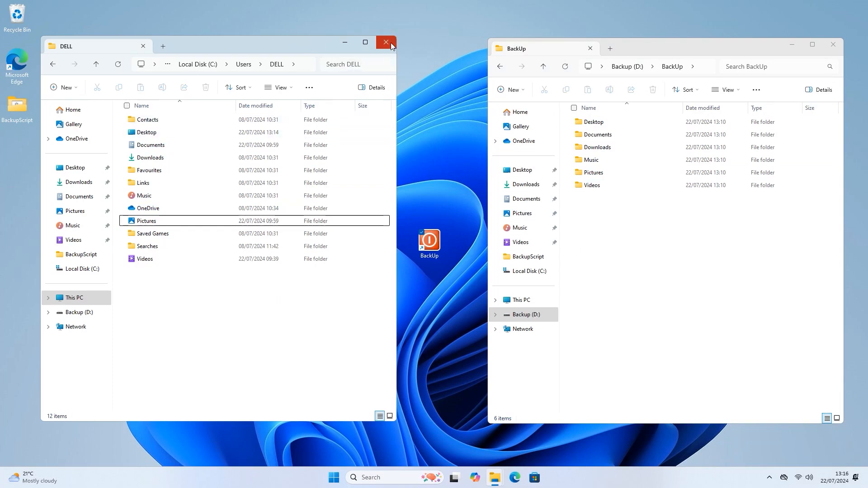
click(385, 42)
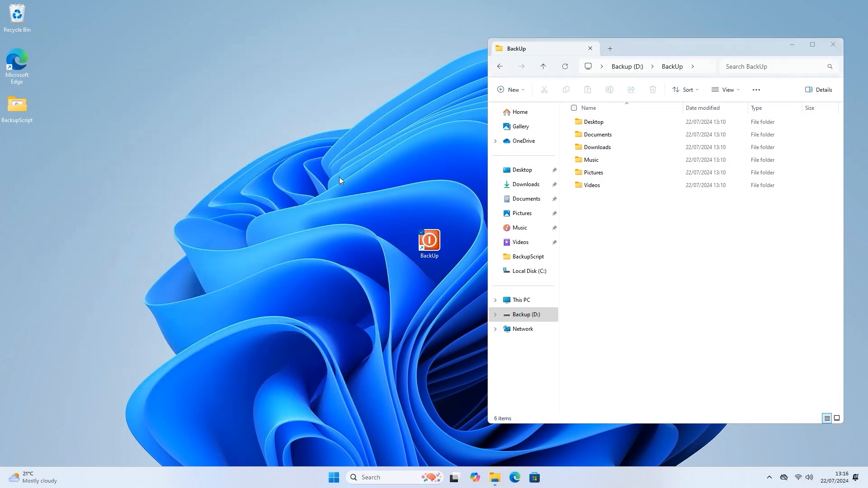
mouse_move(328, 212)
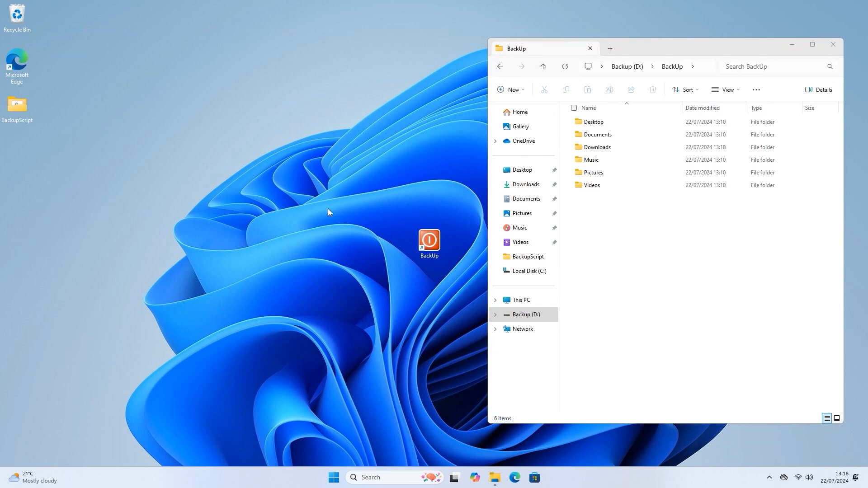
mouse_move(328, 320)
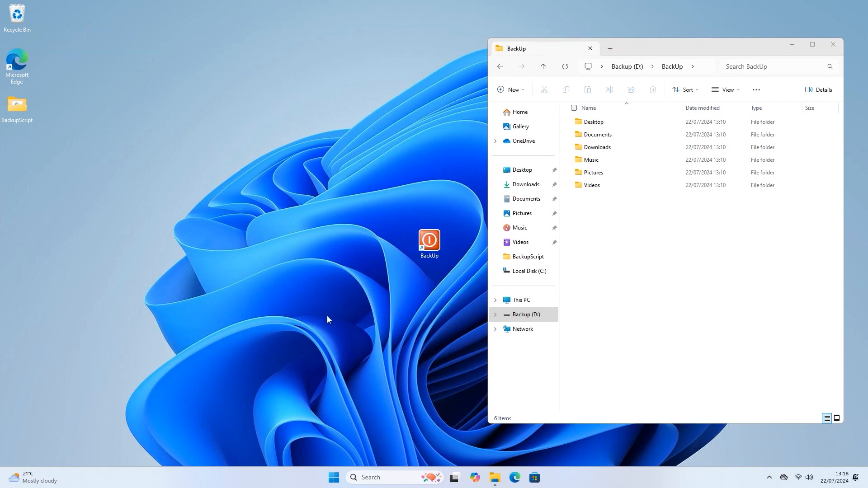
mouse_move(343, 377)
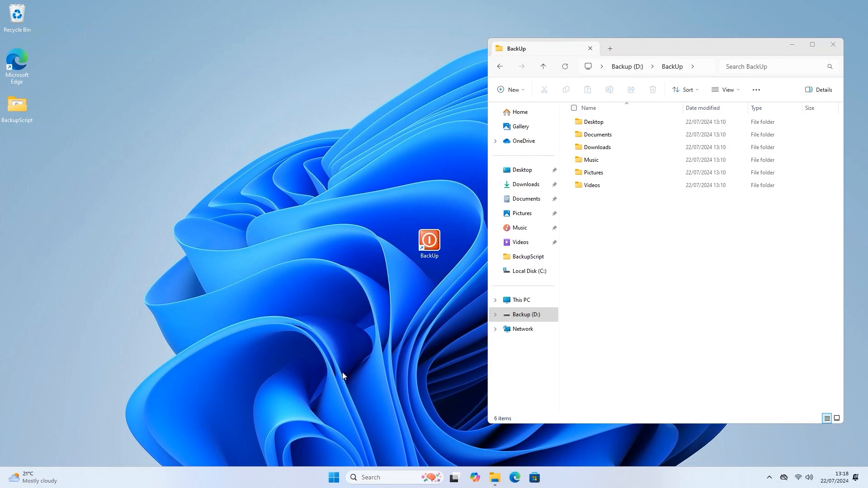
mouse_move(349, 355)
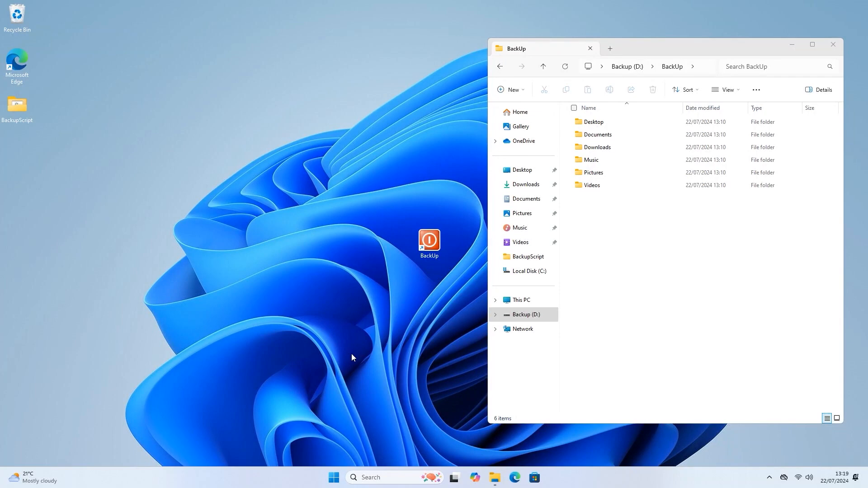
mouse_move(426, 283)
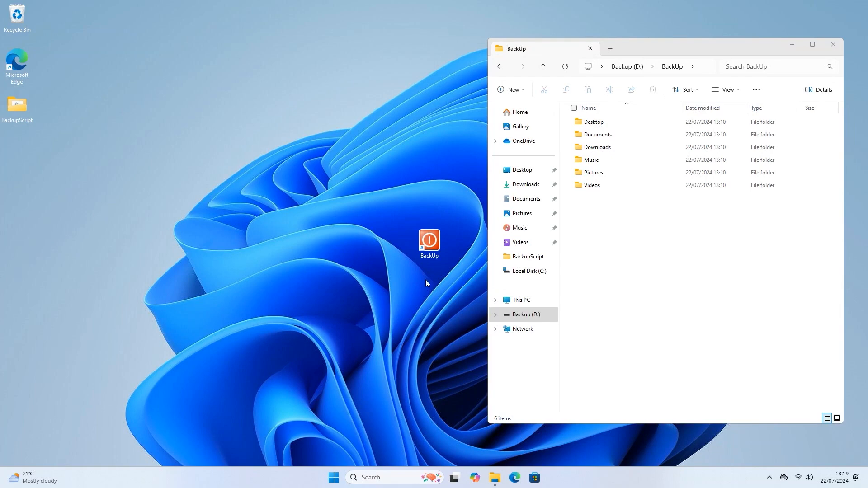
mouse_move(594, 198)
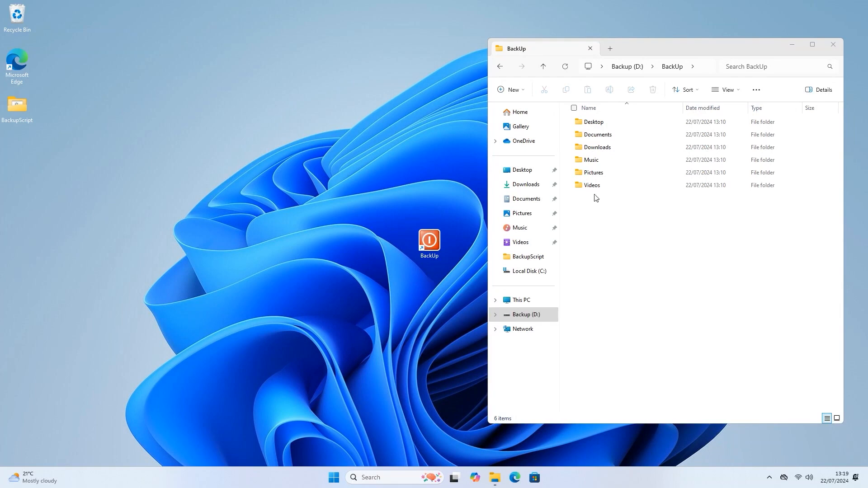
Open D:\BackUp\Pictures and run BackUp.bat from its desktop shortcut
double_click(594, 173)
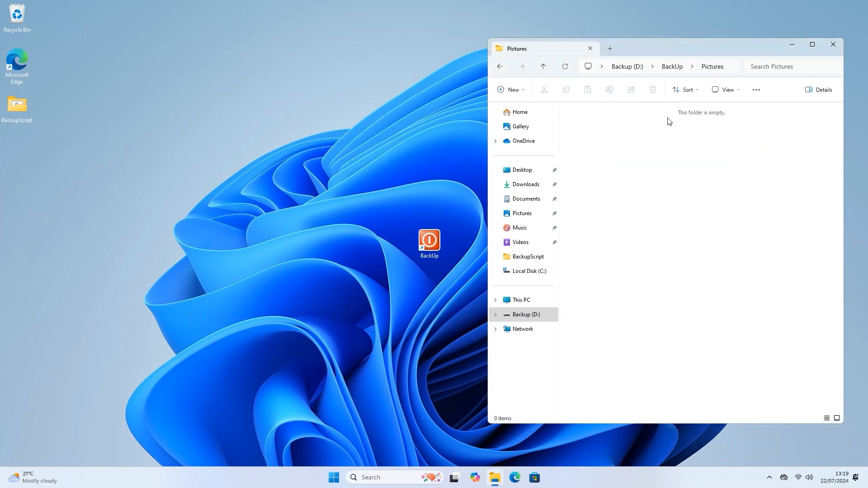
mouse_move(524, 315)
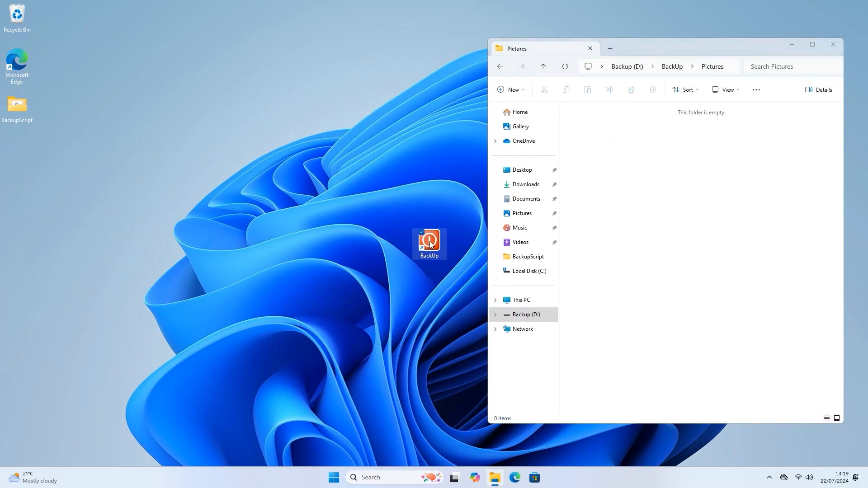
double_click(428, 243)
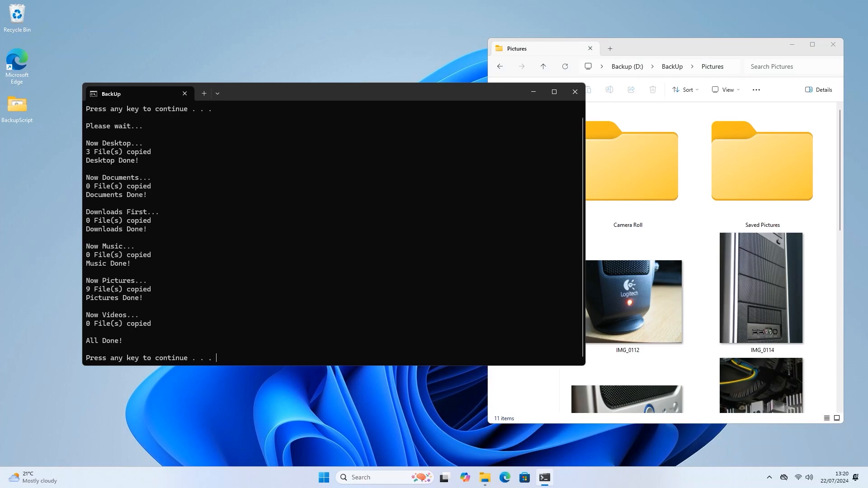
mouse_move(372, 254)
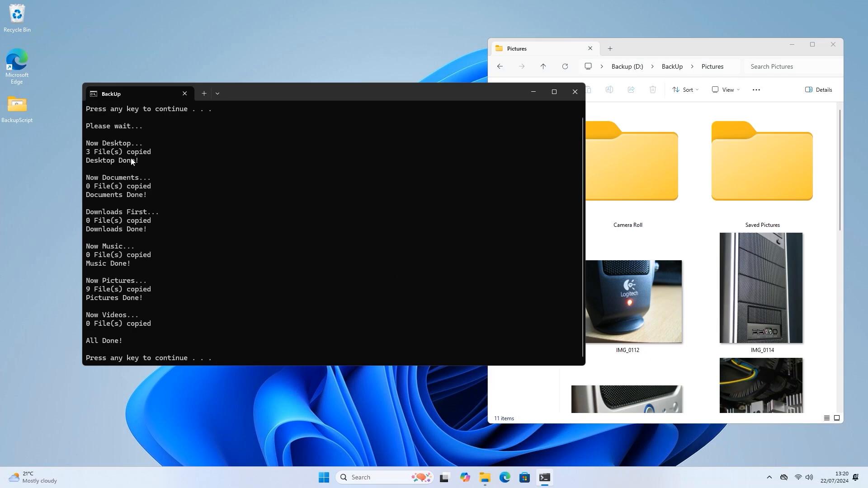
mouse_move(97, 160)
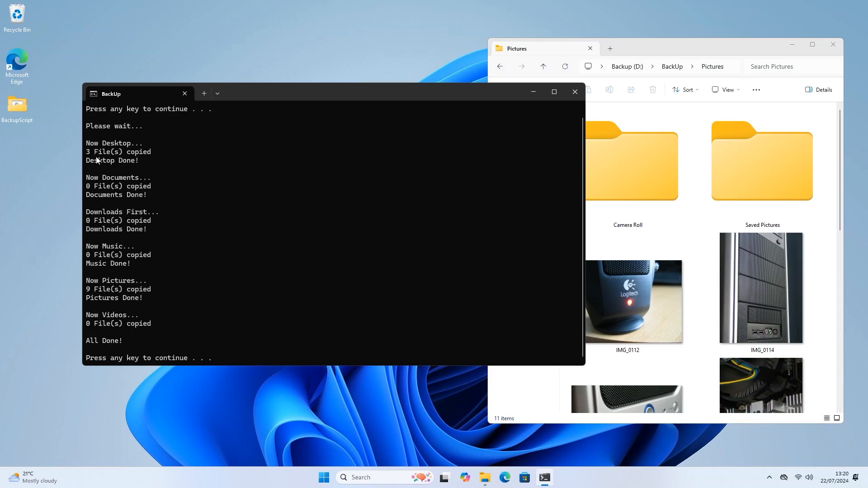
mouse_move(112, 234)
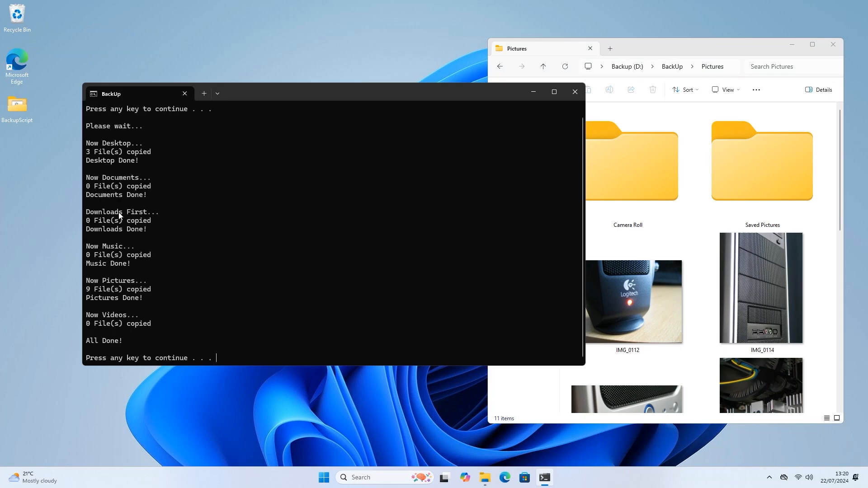
mouse_move(143, 345)
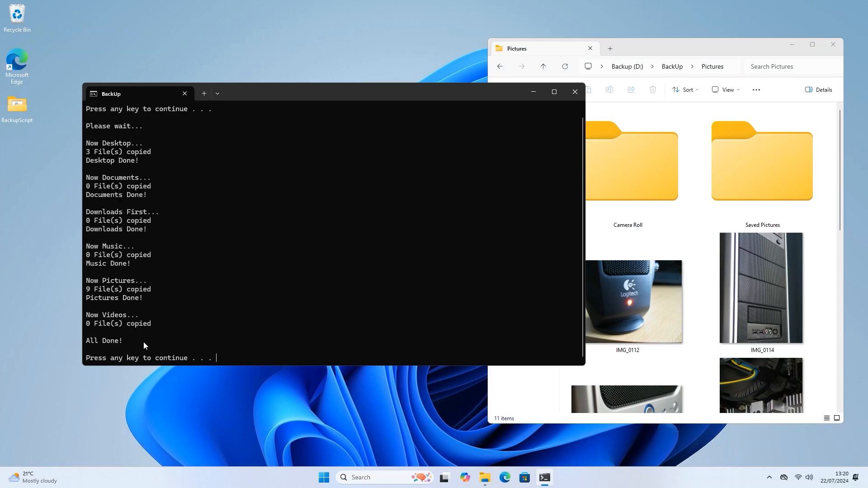
mouse_move(86, 298)
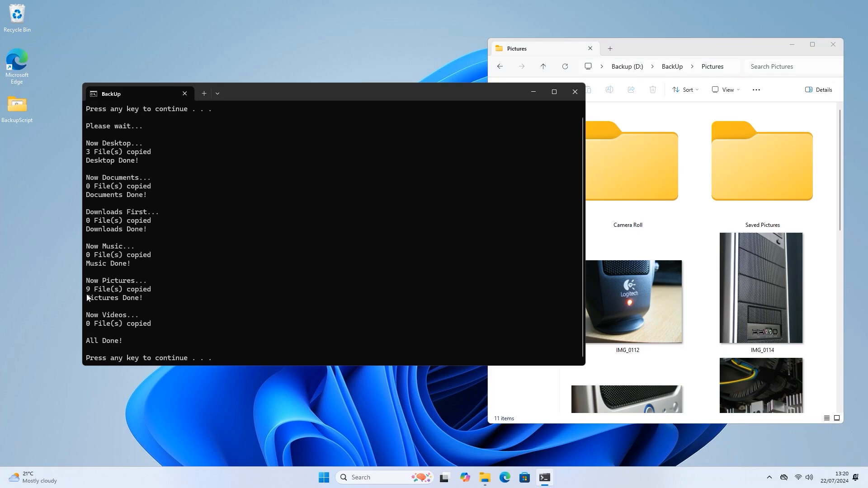
mouse_move(116, 315)
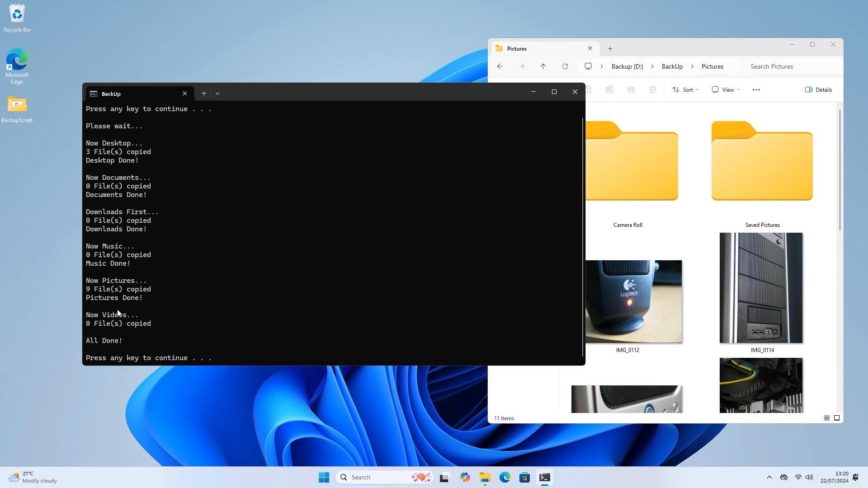
mouse_move(136, 301)
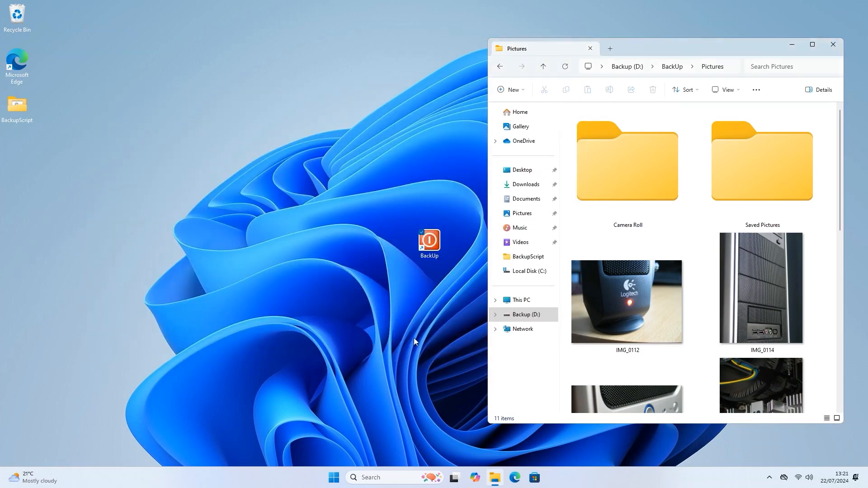
Scroll through the copied images in D:\BackUp\Pictures, then close that window
scroll(down, 3)
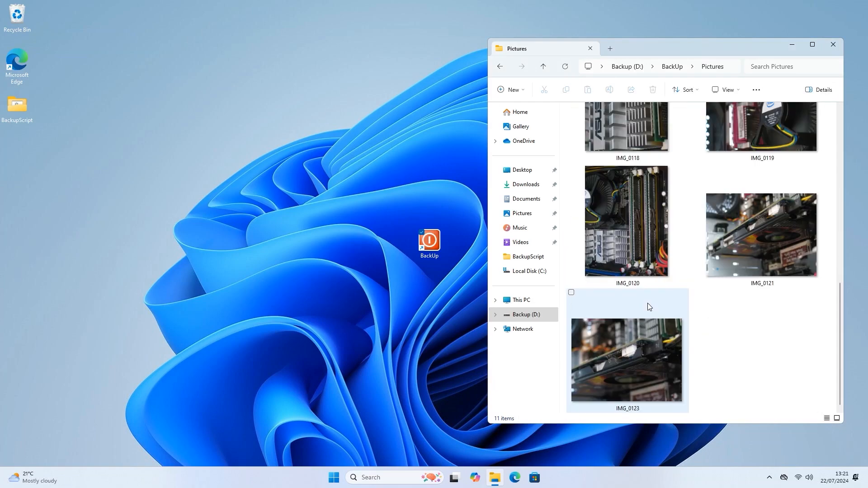
scroll(up, 3)
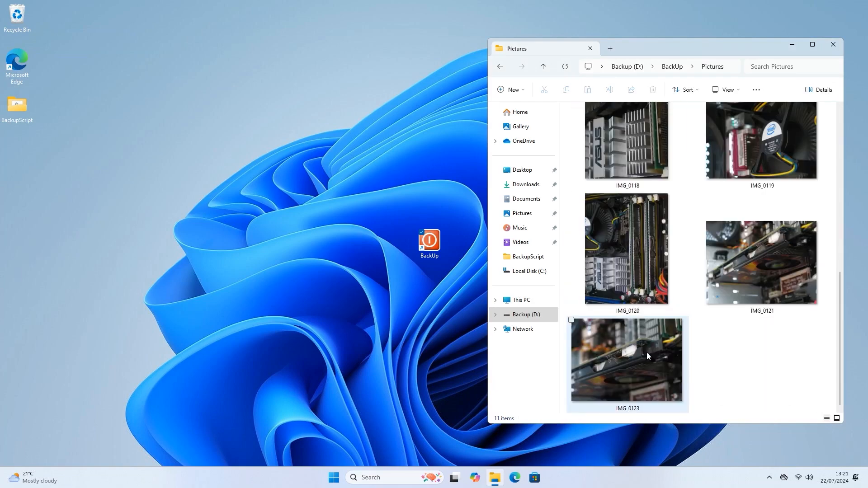
click(832, 44)
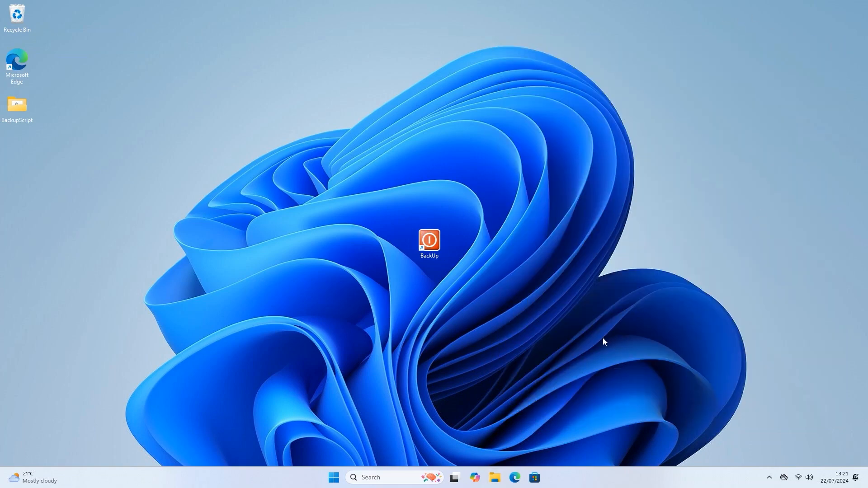
mouse_move(606, 338)
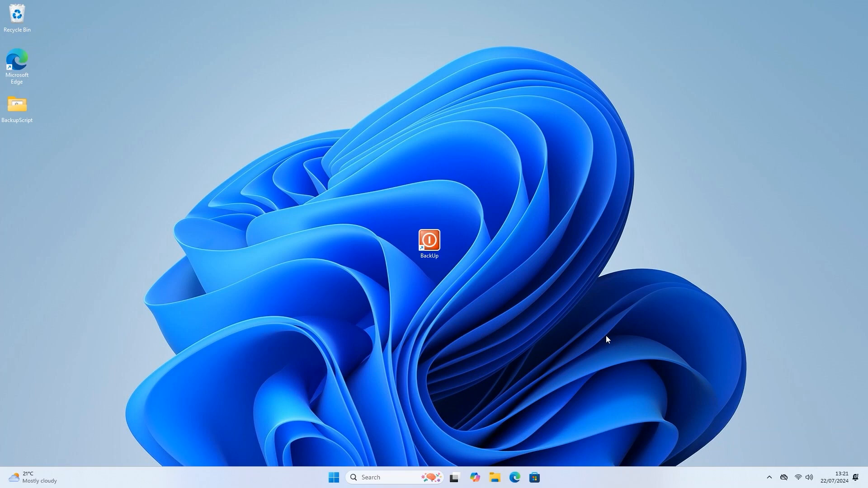